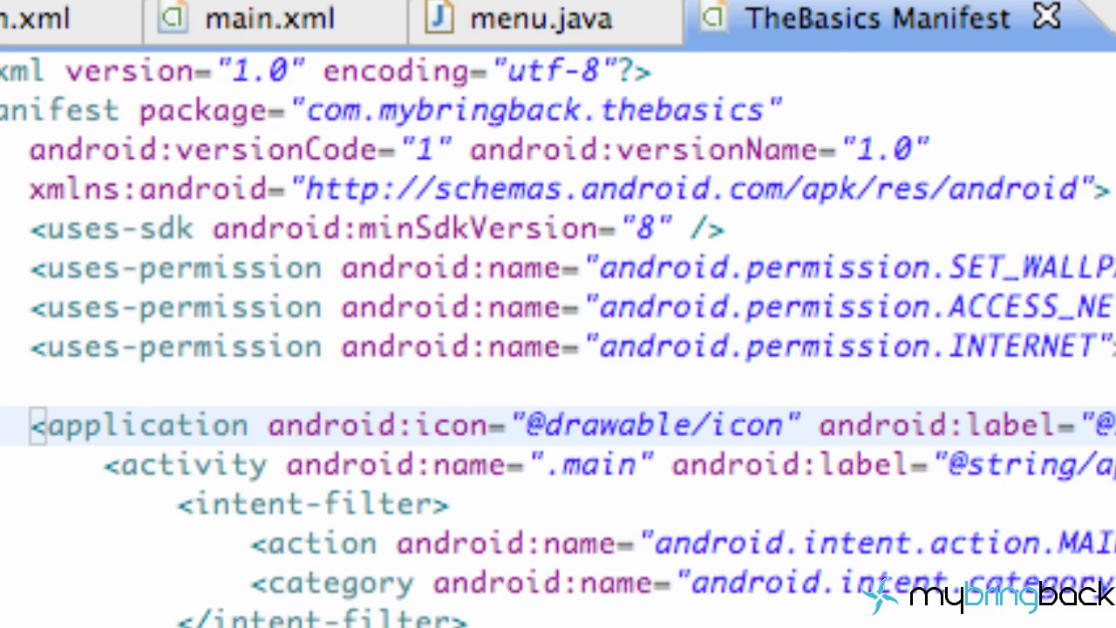
mouse_move(1085, 394)
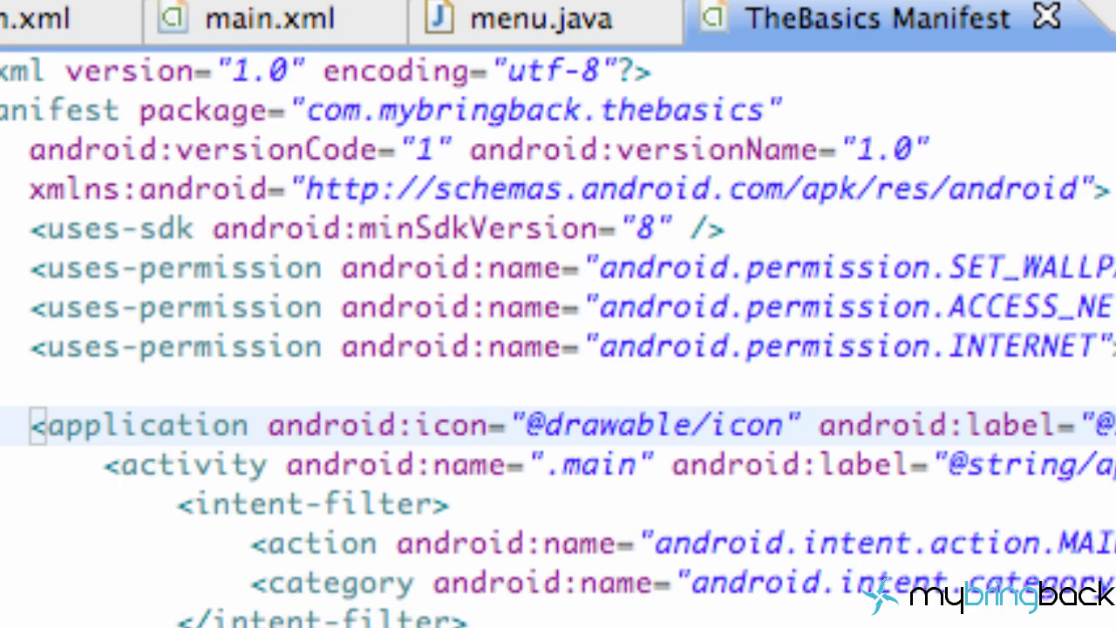
mouse_move(497, 450)
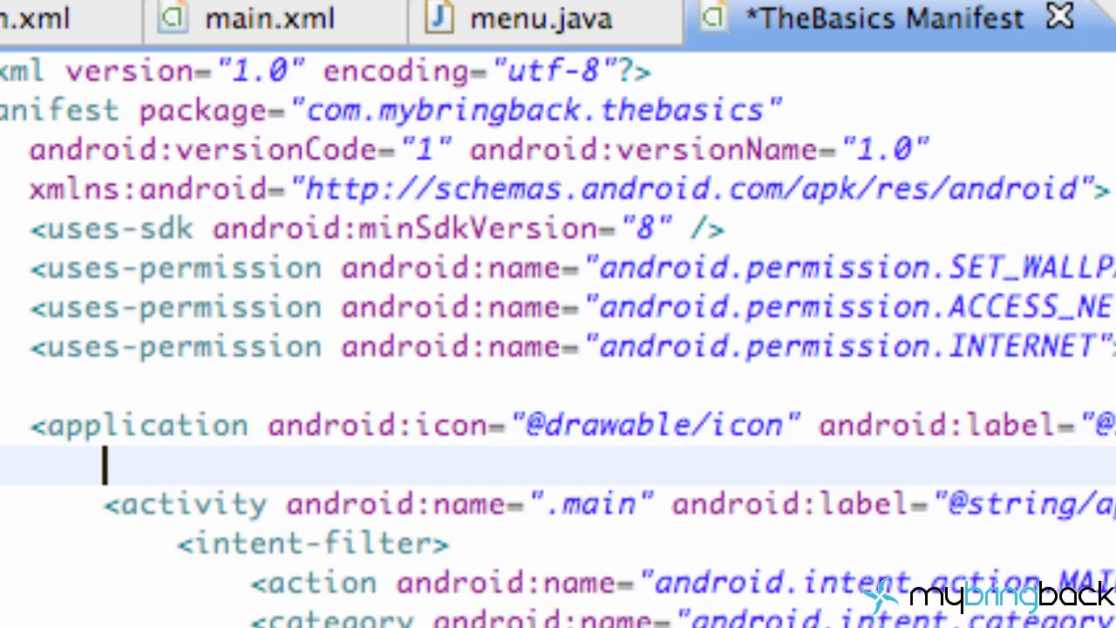
- Insert an <activity> element with android:name="com.google.ads.AdActivity" in the manifest's application section
type("<activity")
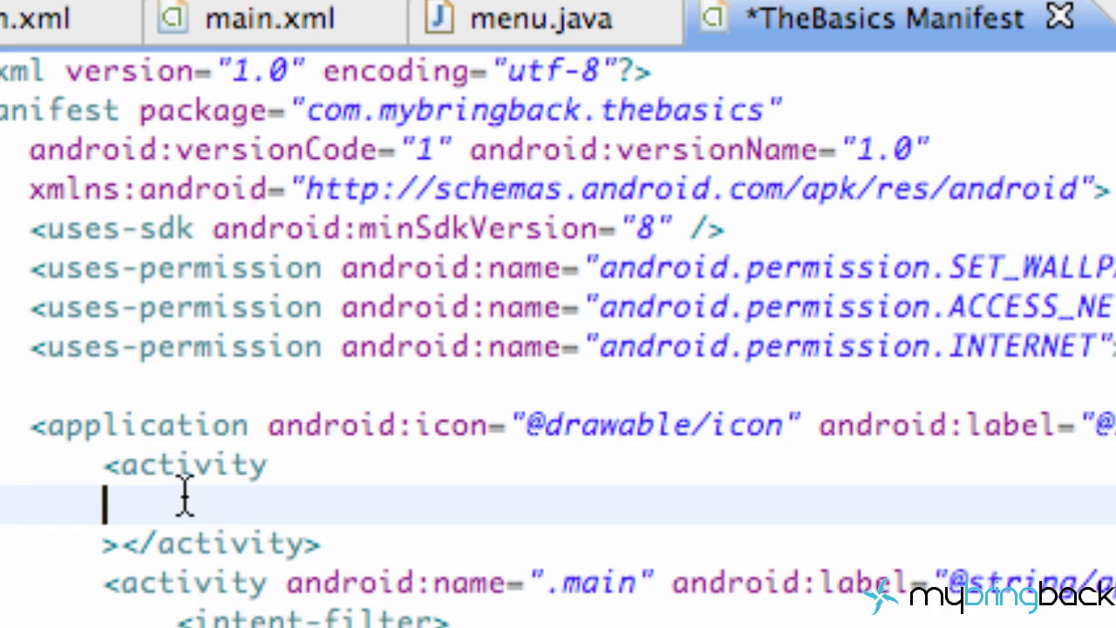
type("andr")
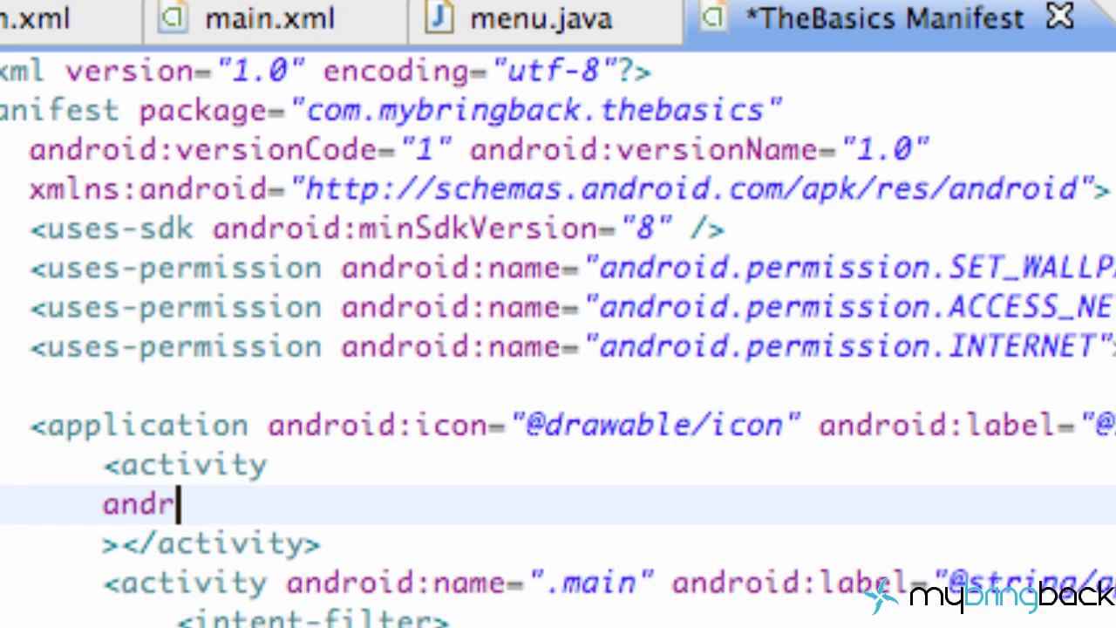
type("oid:nam")
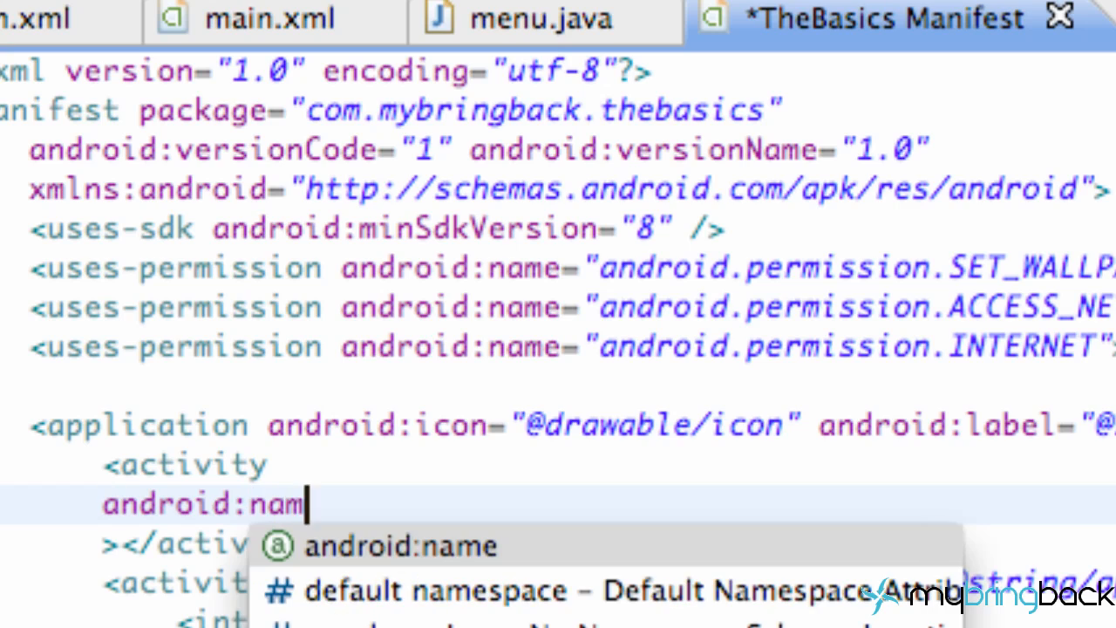
type("e")
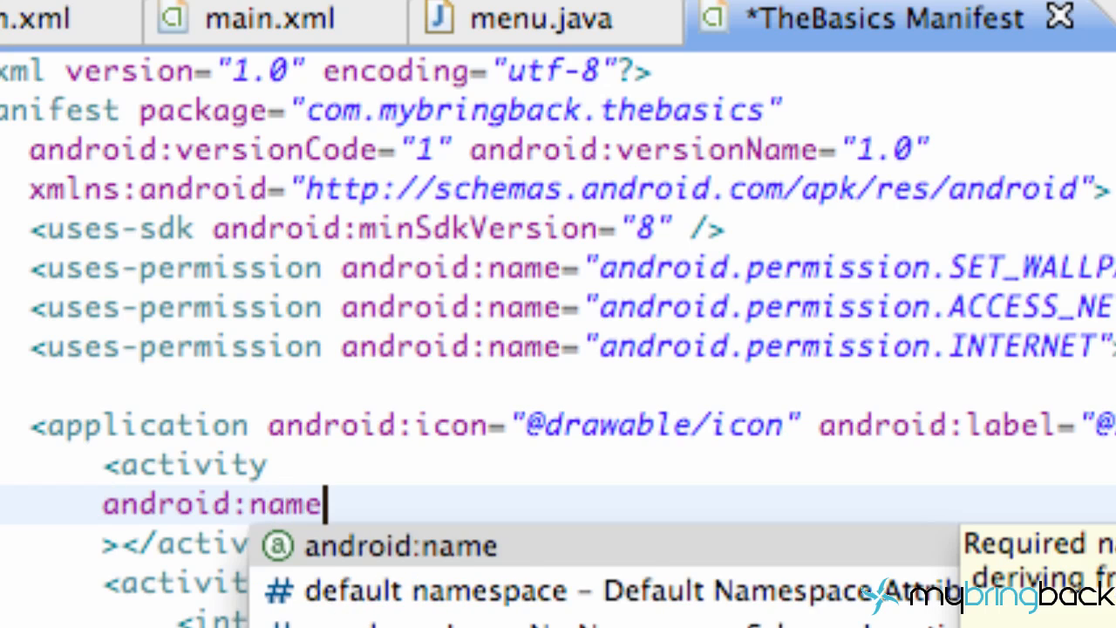
type("=")
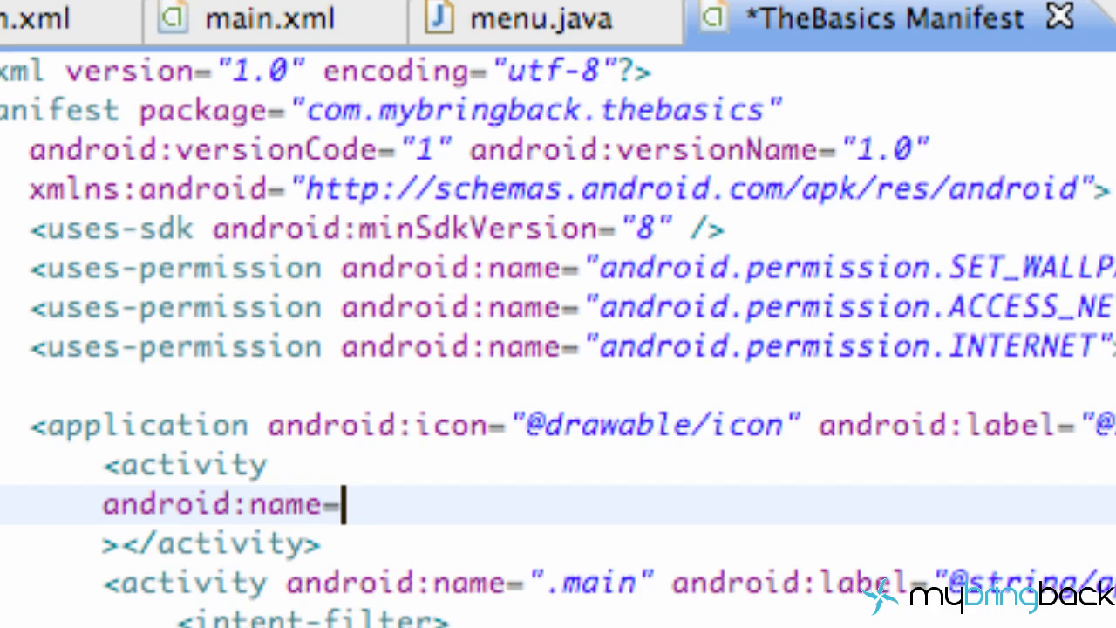
type("\"com.g")
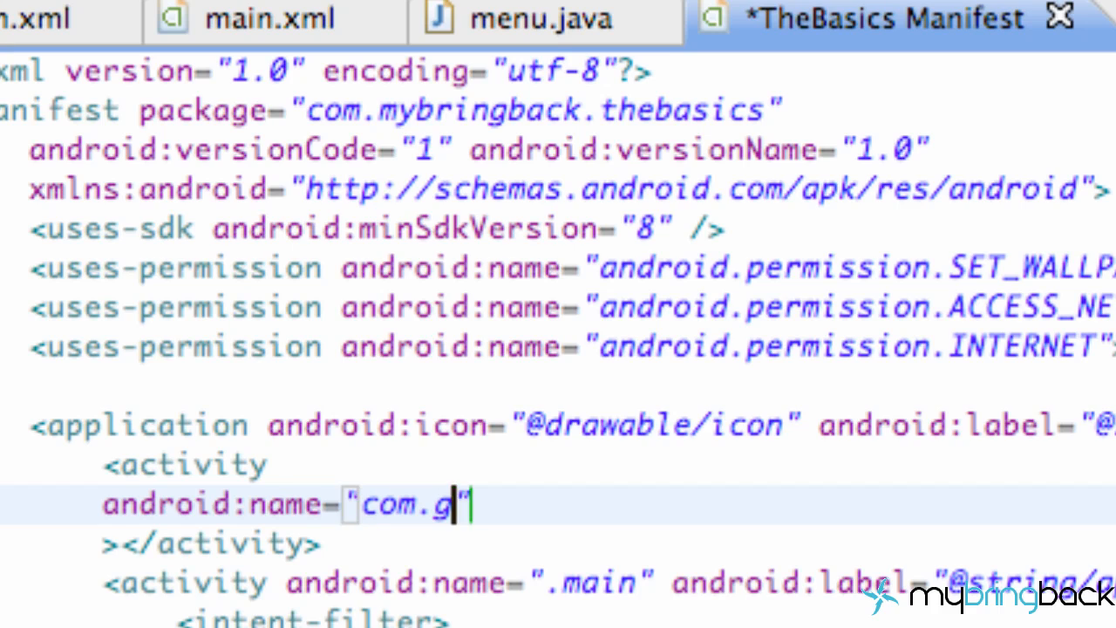
type("oogle.a")
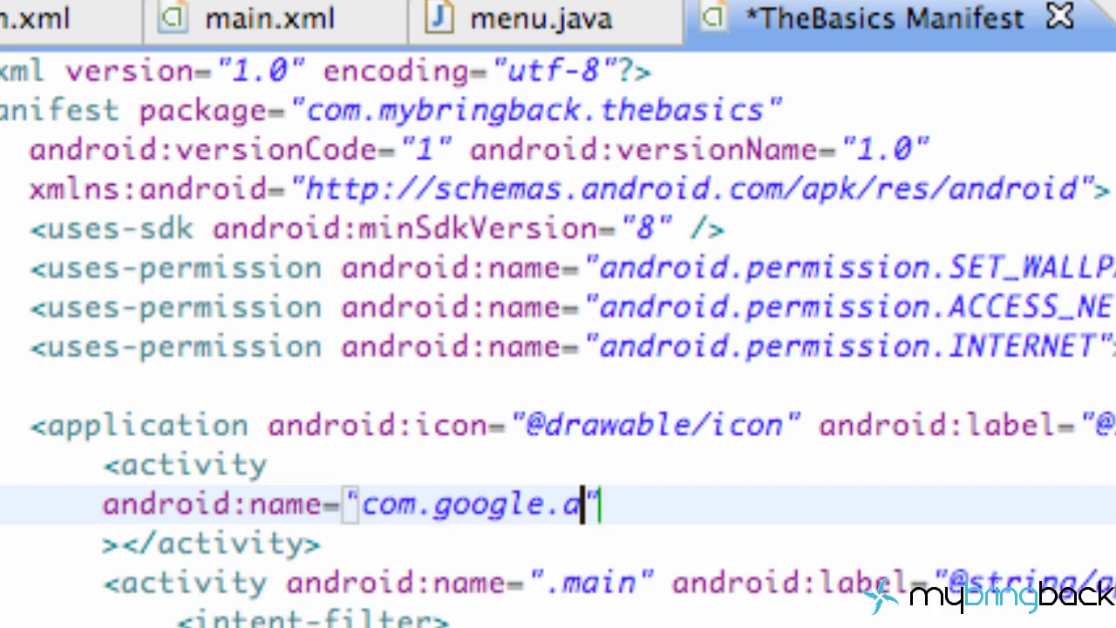
type("ds.Ad")
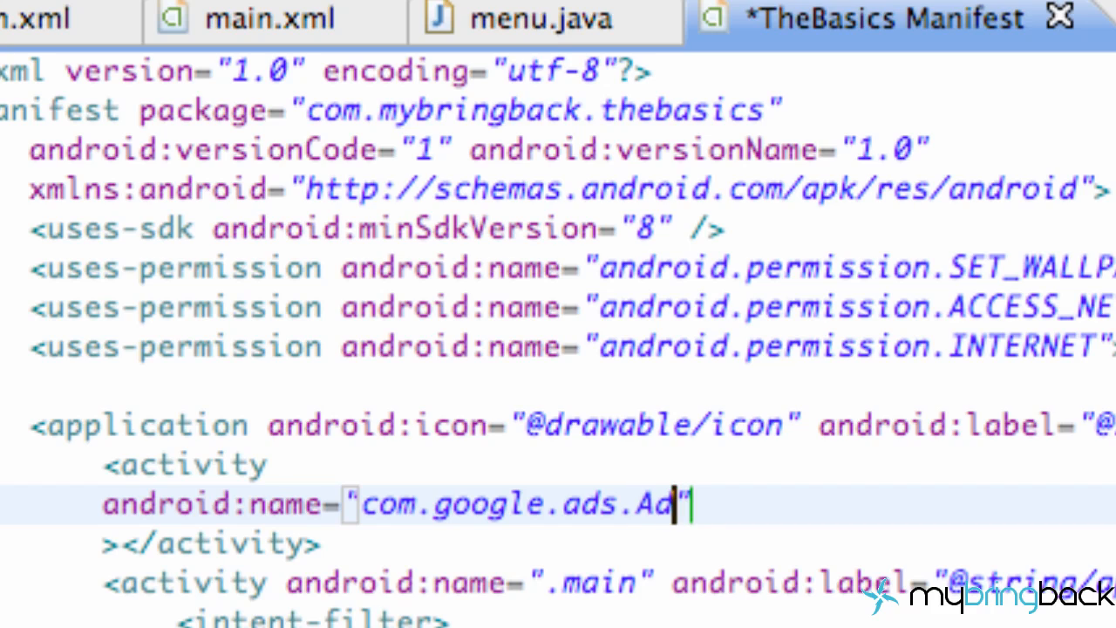
type("ctit")
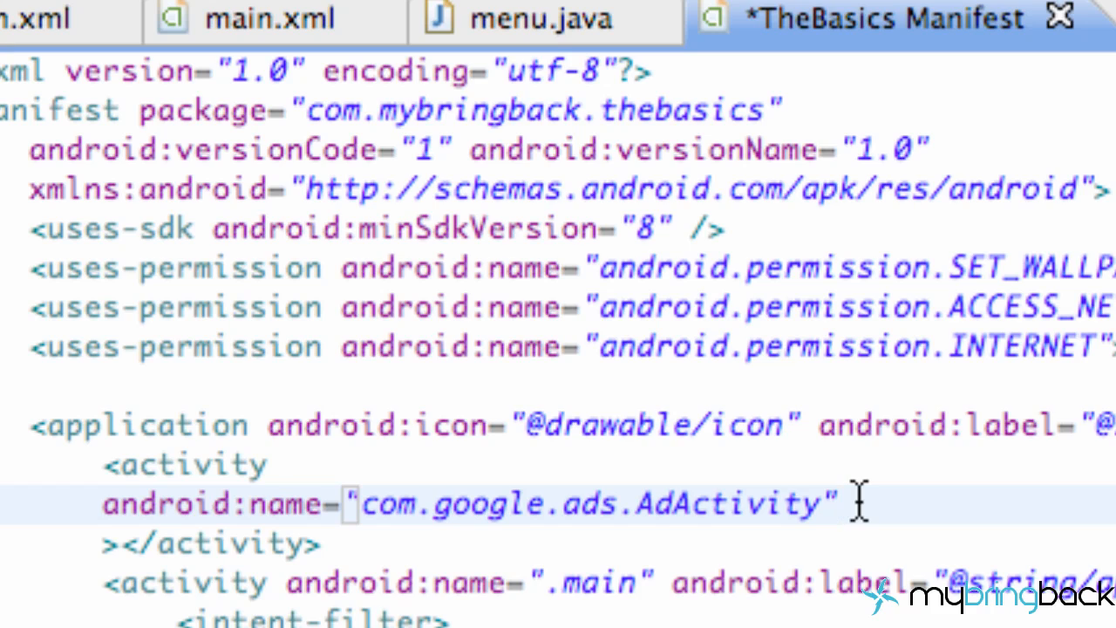
- Begin the AdActivity's android:configChanges attribute with the keyboard value
type("a")
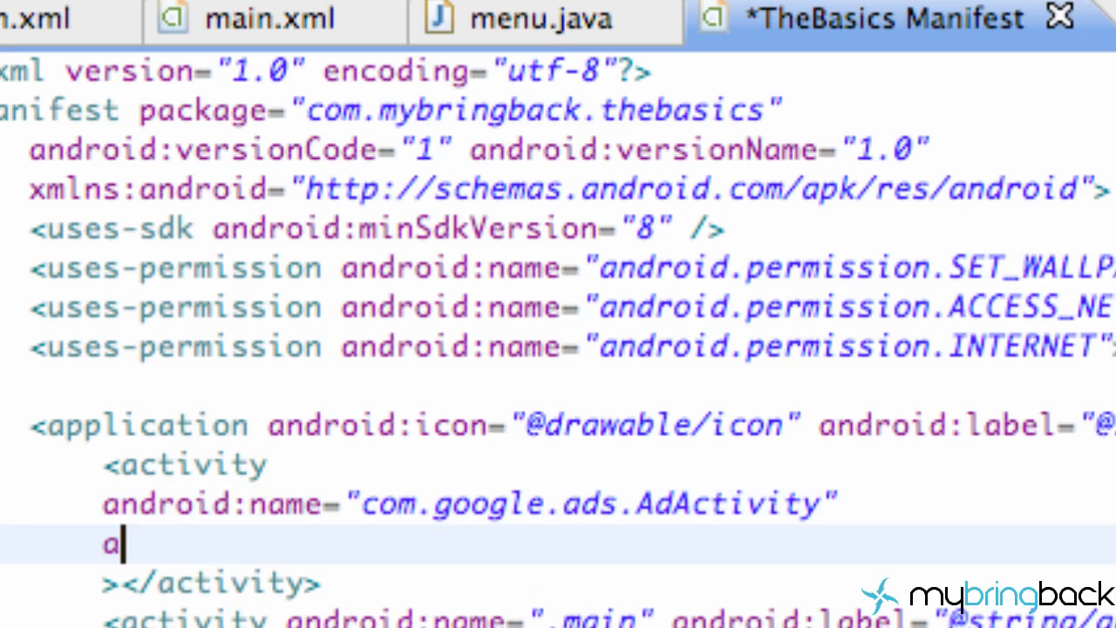
type("ndroid:con")
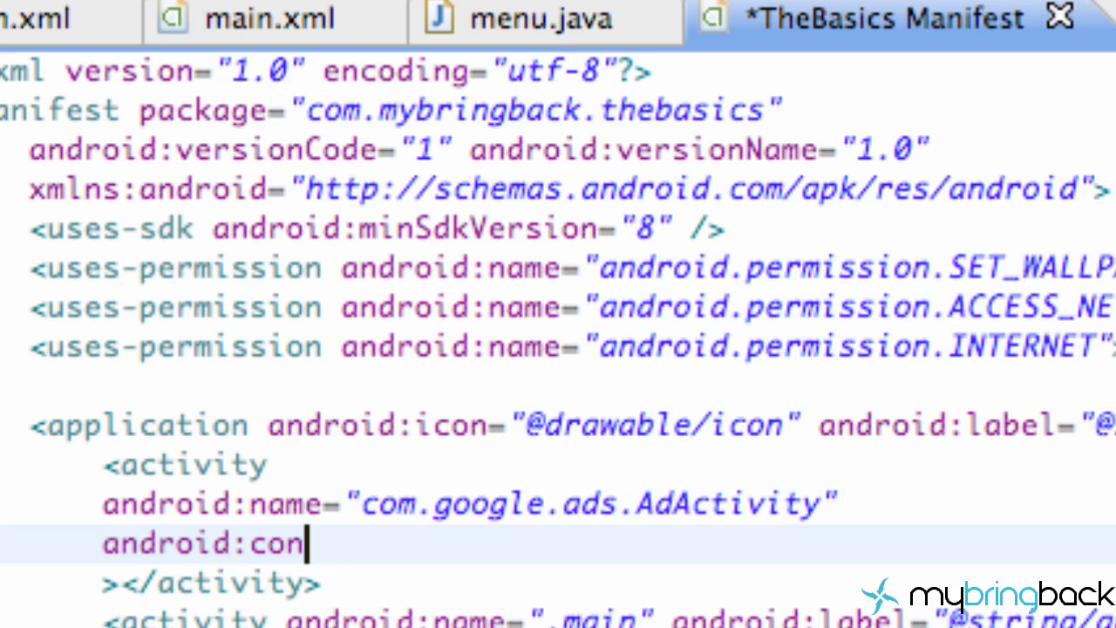
type("figC")
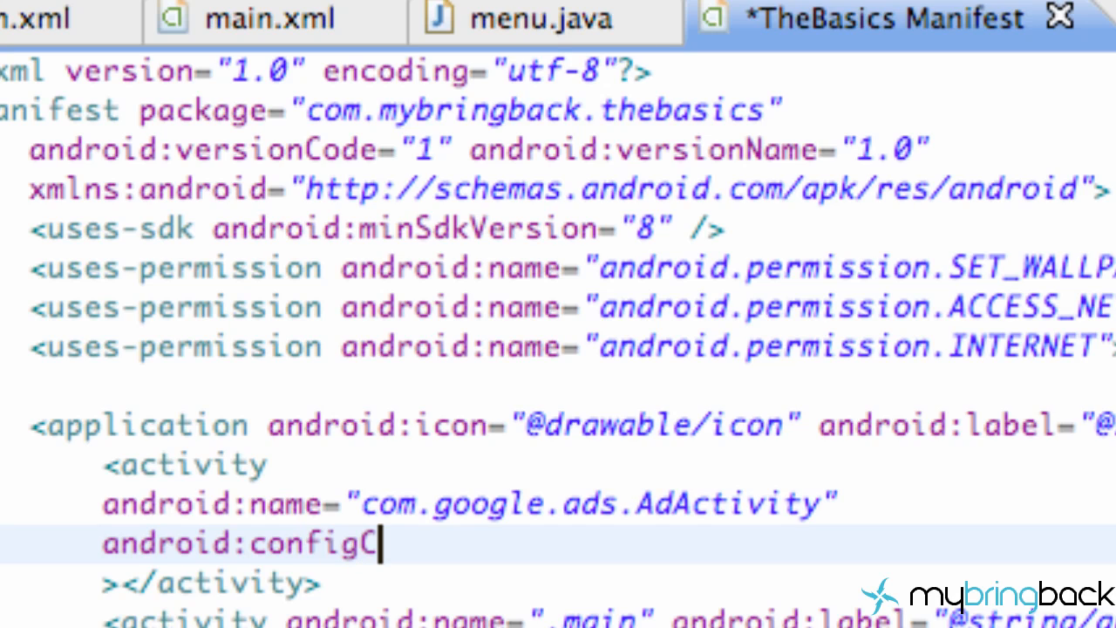
type("hanges")
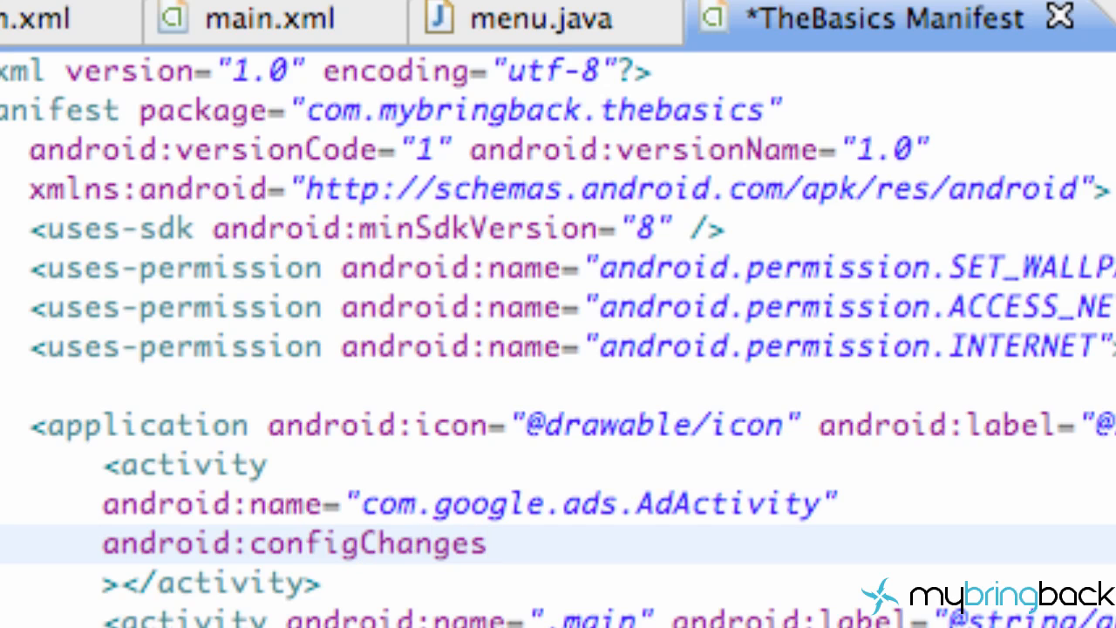
type("=\"")
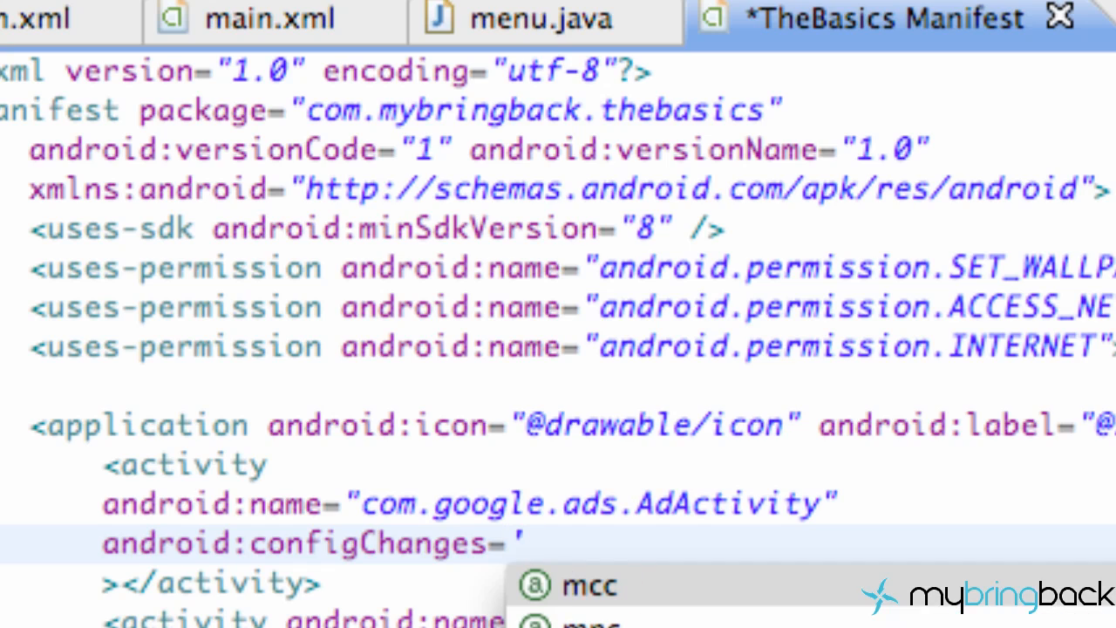
type("keyboard|")
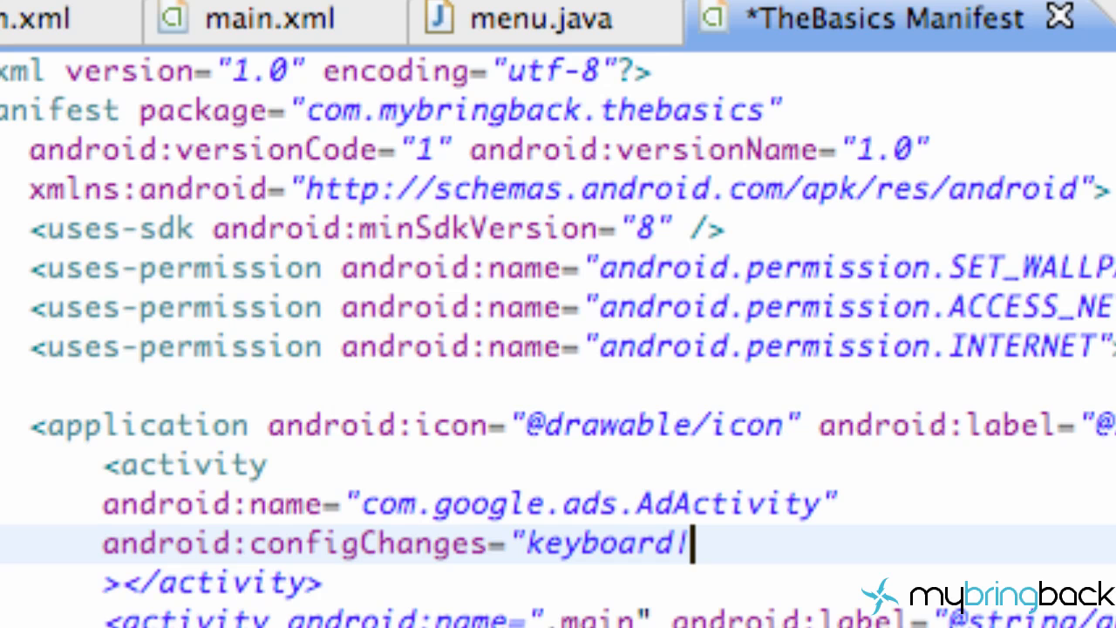
mouse_move(767, 523)
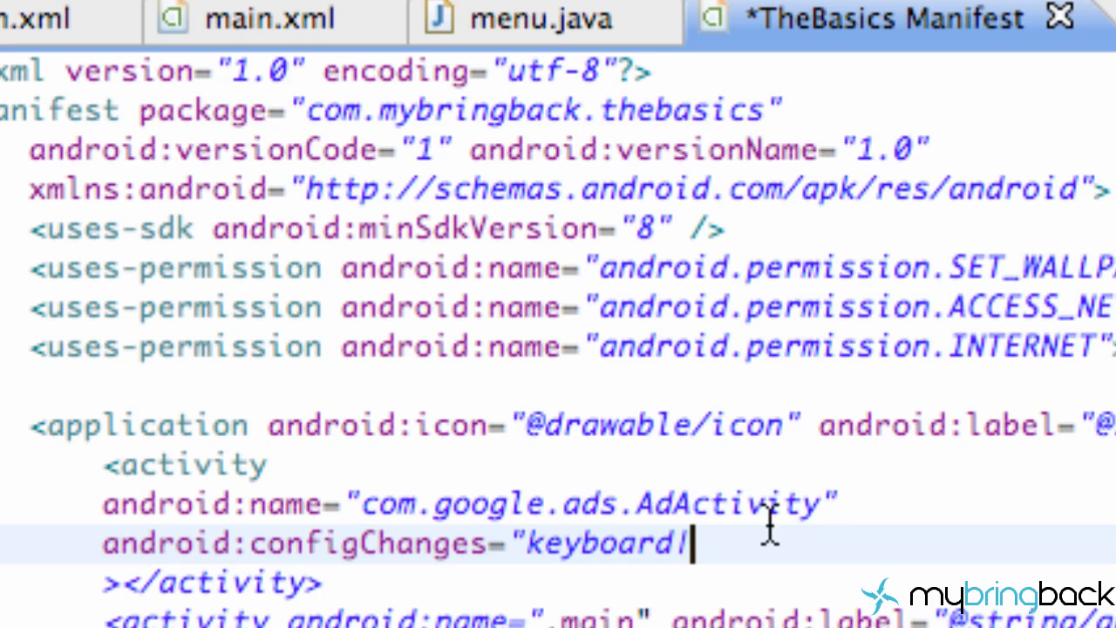
mouse_move(715, 542)
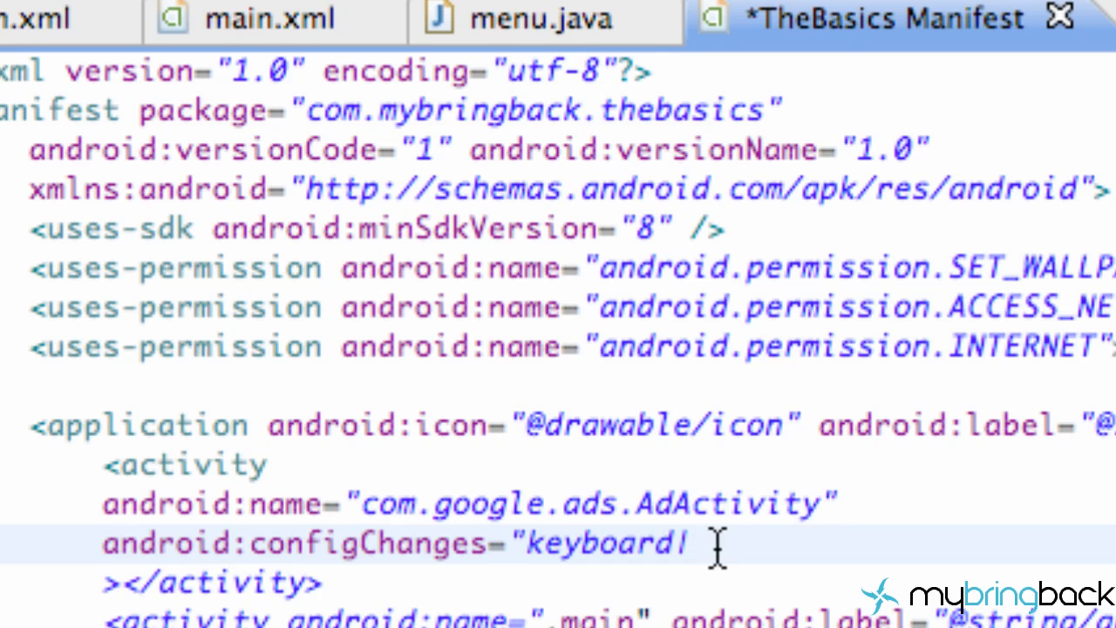
scroll("down", 3)
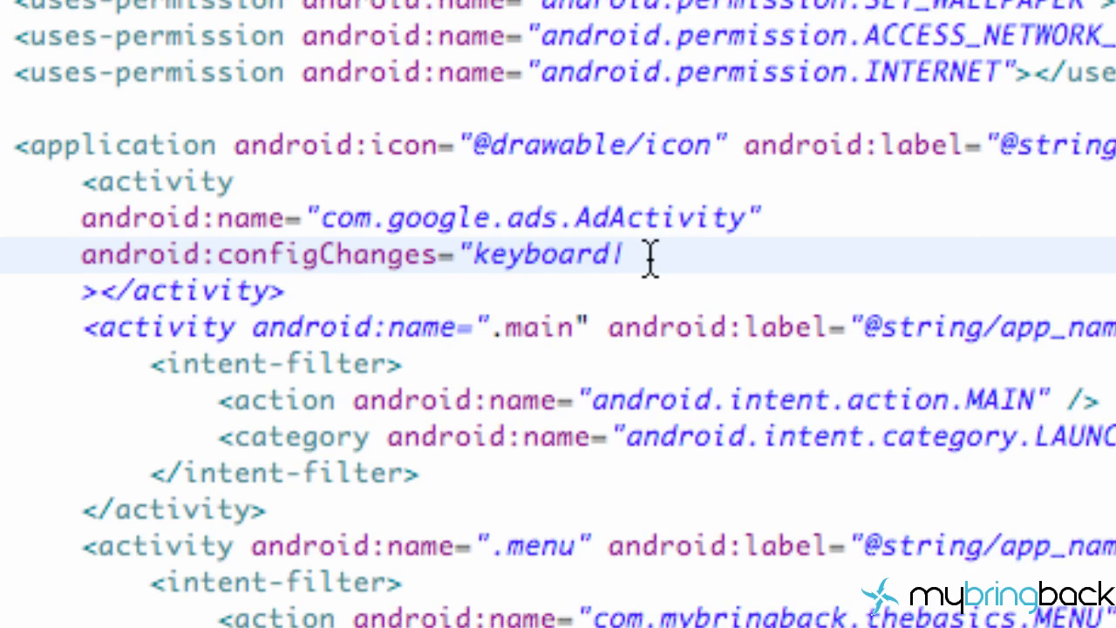
- Complete configChanges as "keyboard|keyboardHidden|orientation"
type("ke")
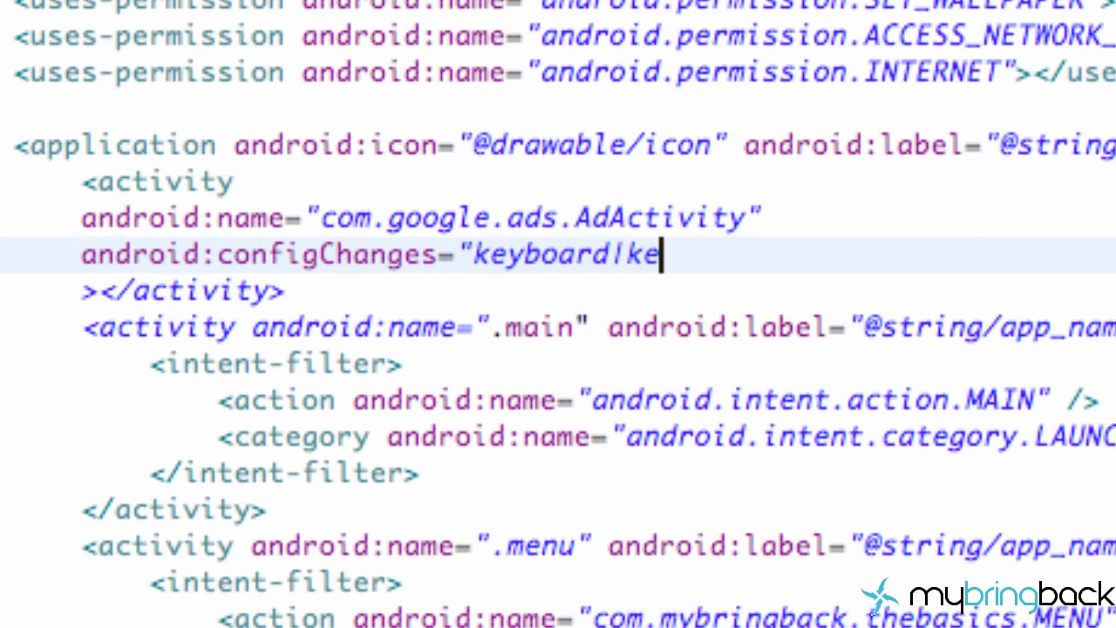
type("yb")
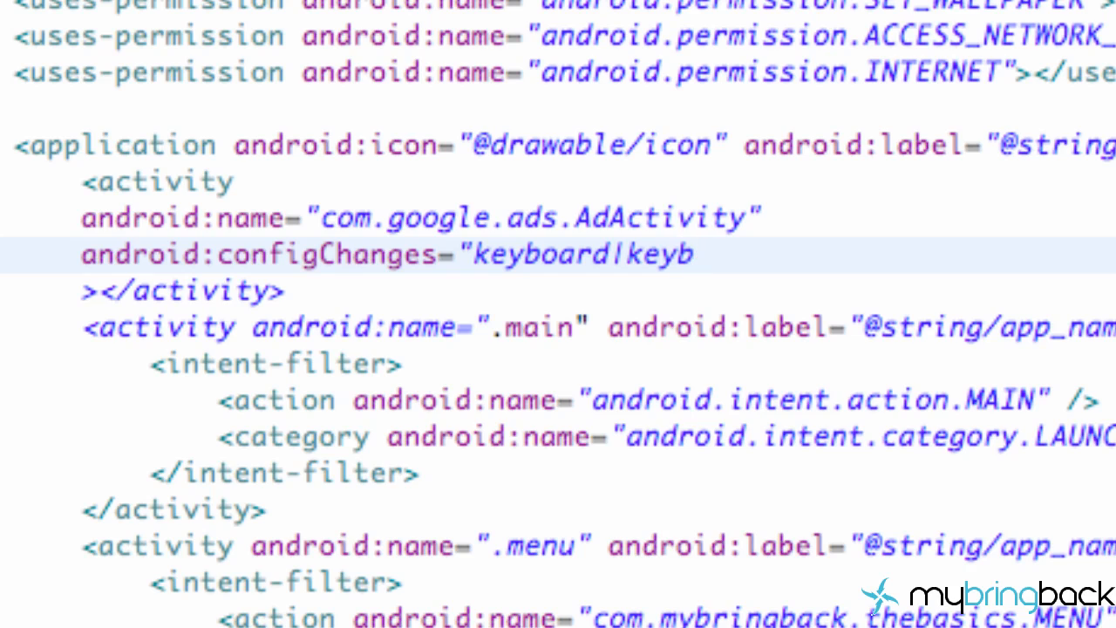
type("oard")
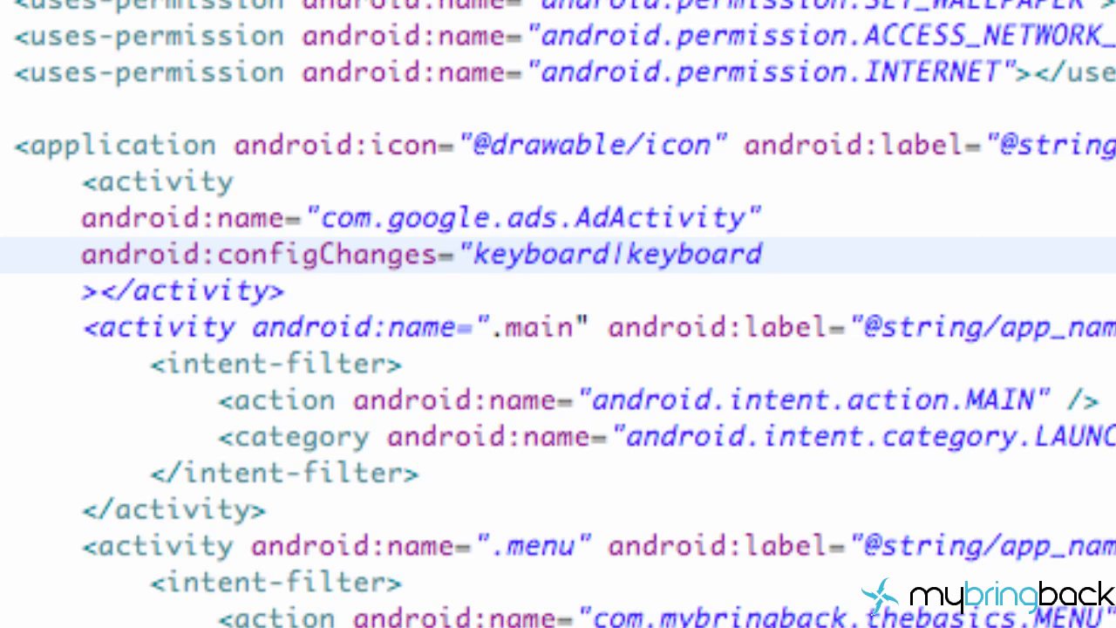
type("Hidden")
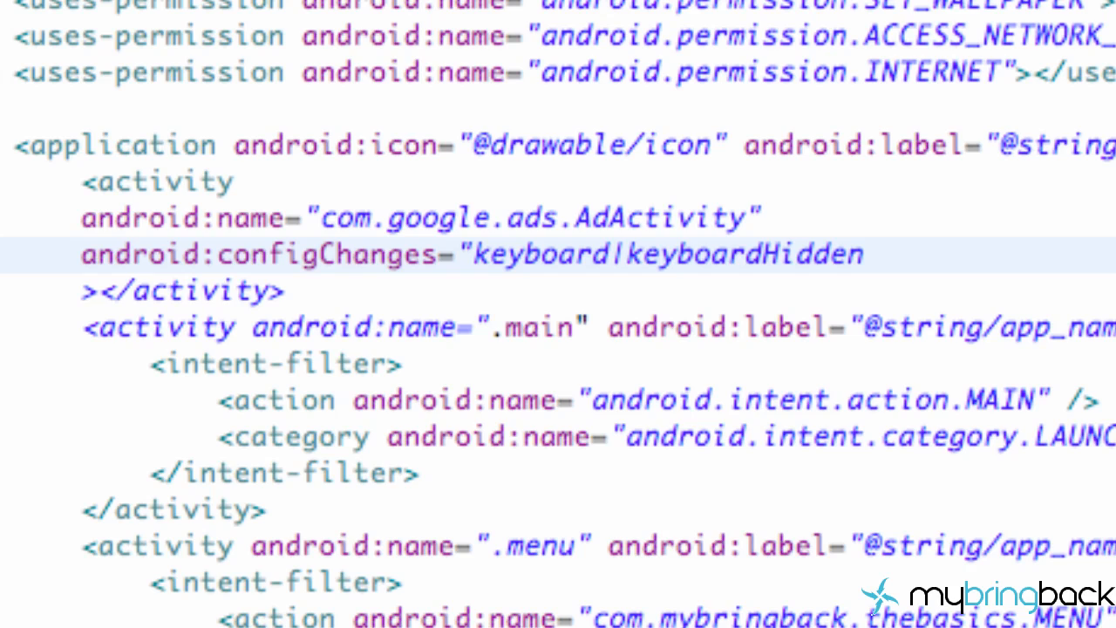
type("|")
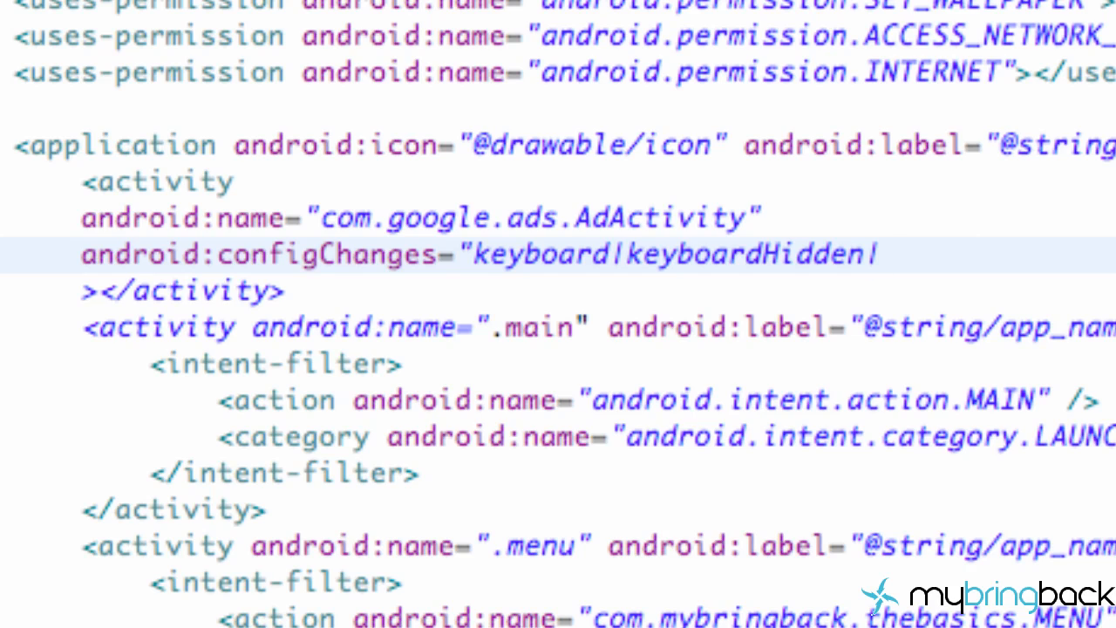
type("or")
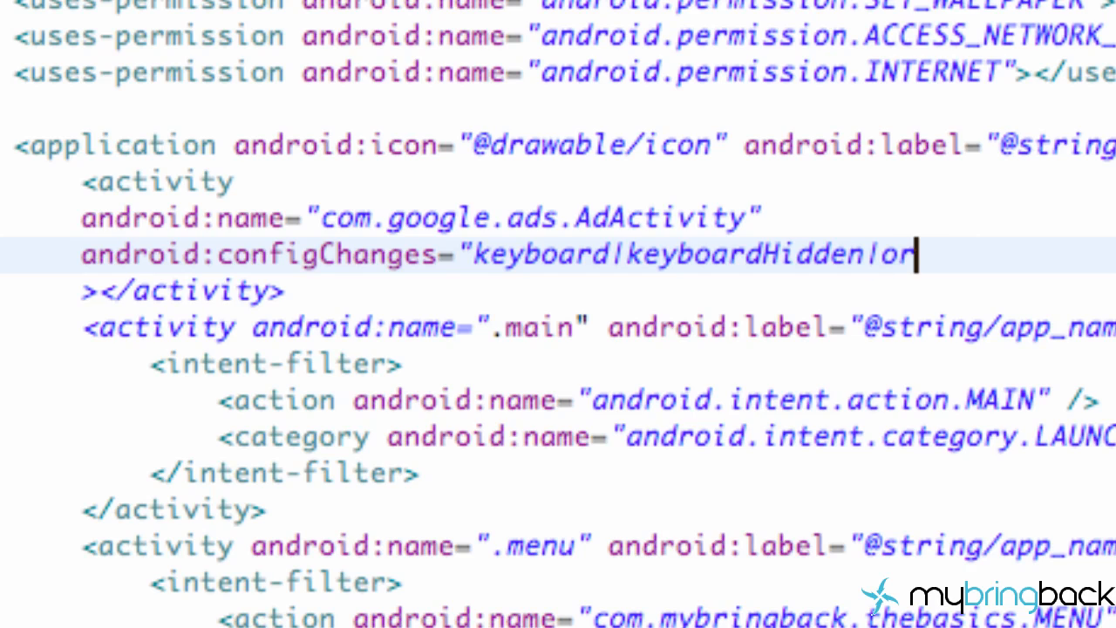
type("ientation")
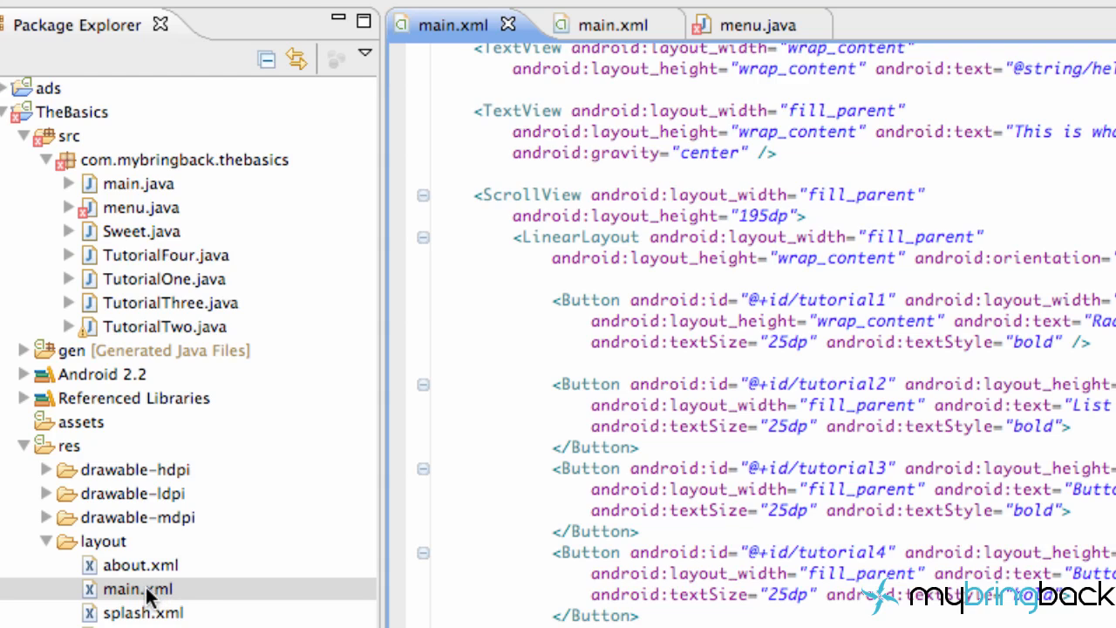
left_click(136, 589)
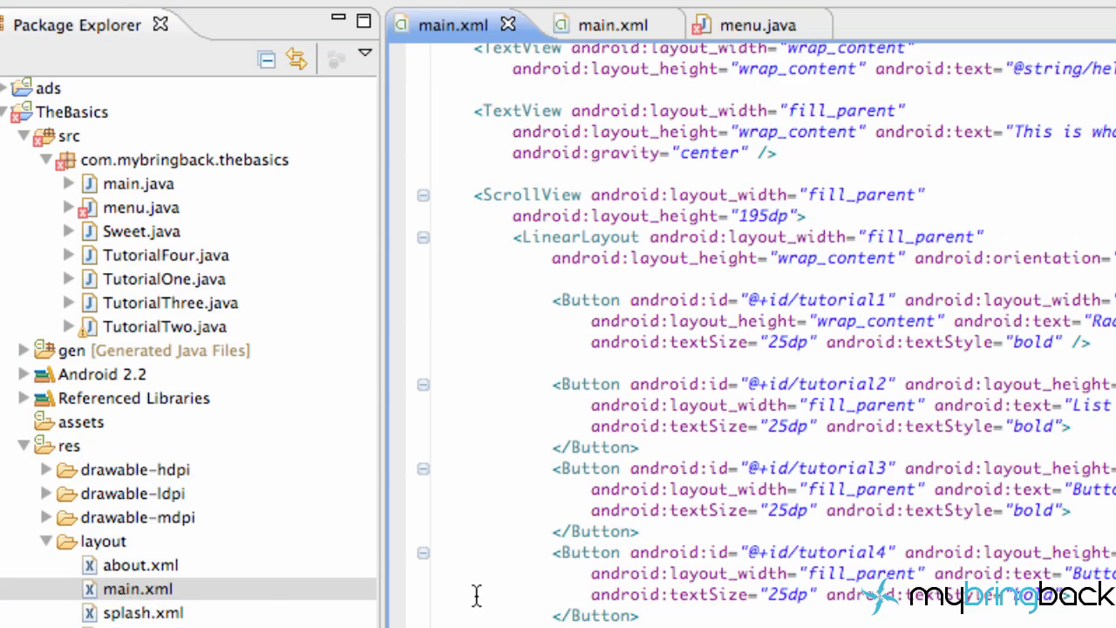
mouse_move(691, 293)
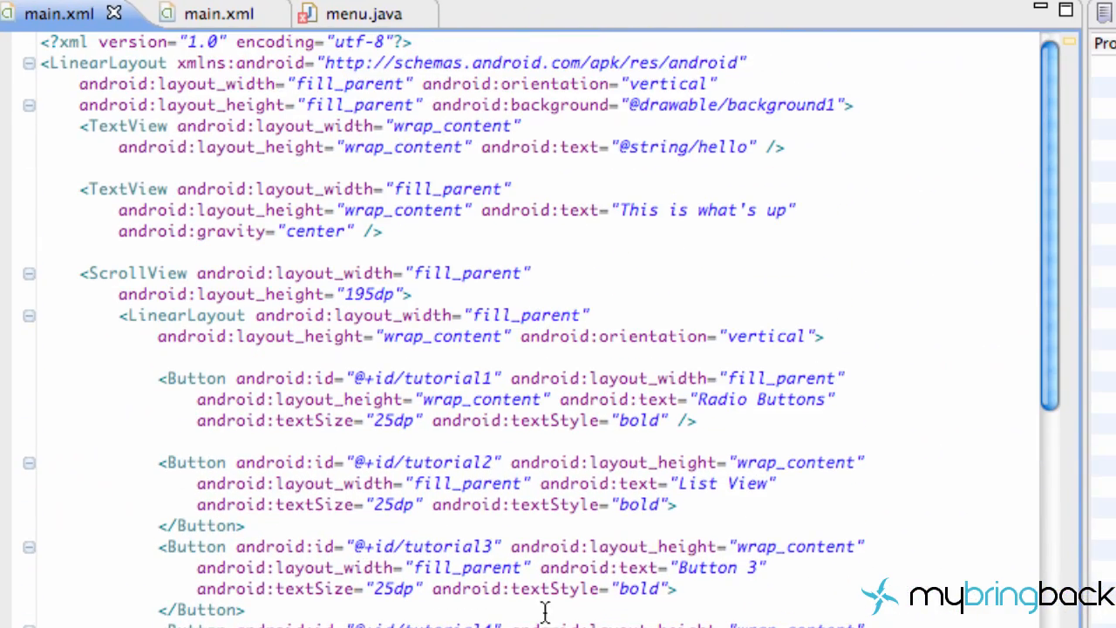
mouse_move(462, 461)
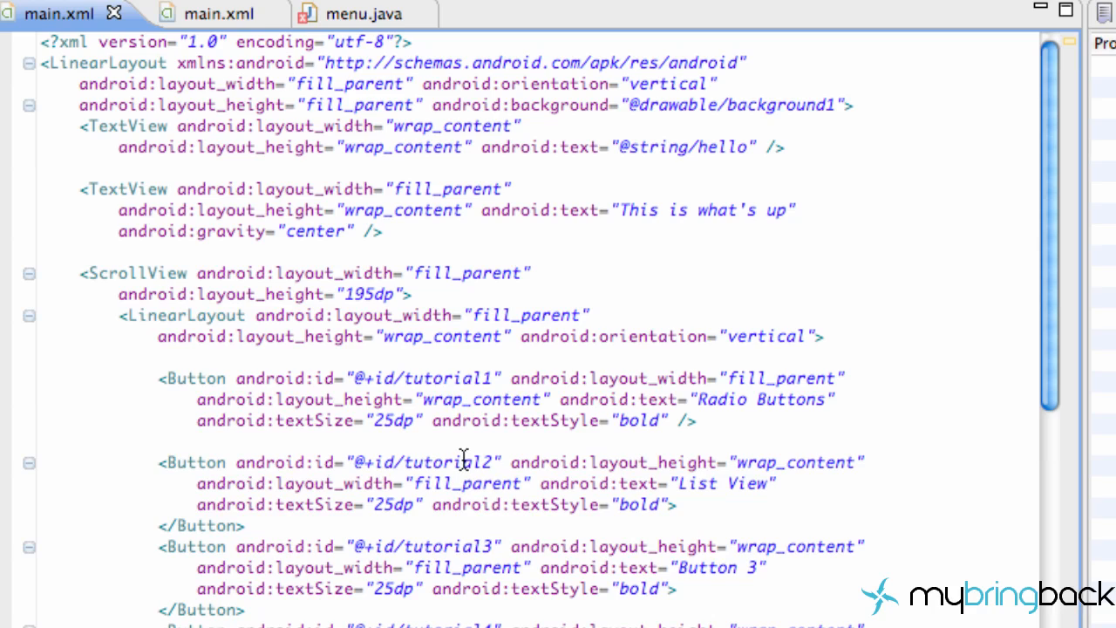
mouse_move(177, 113)
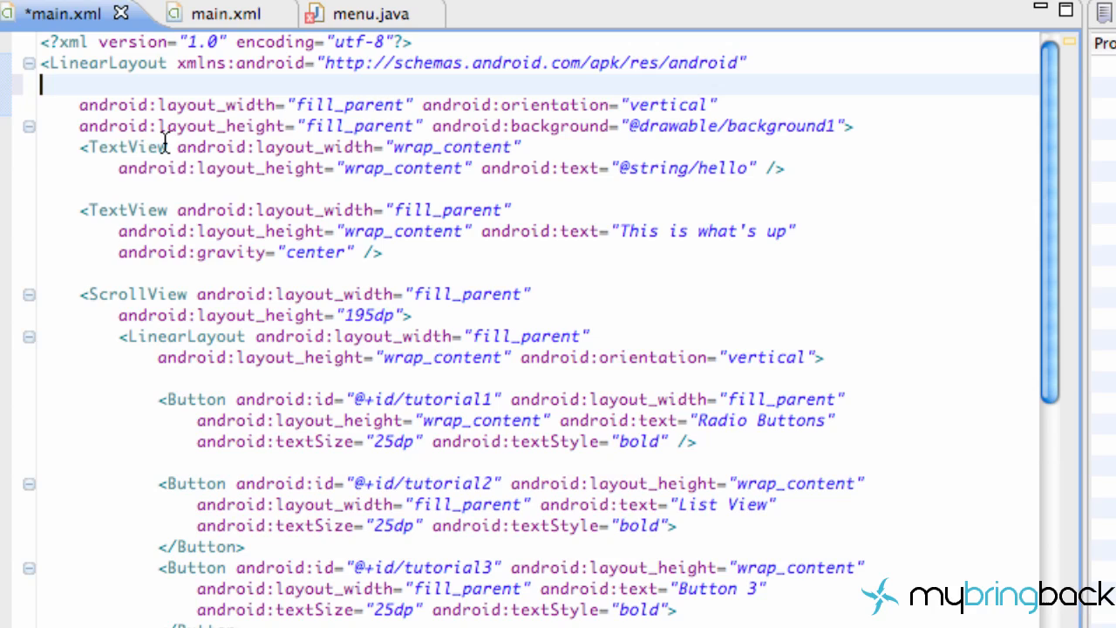
mouse_move(237, 84)
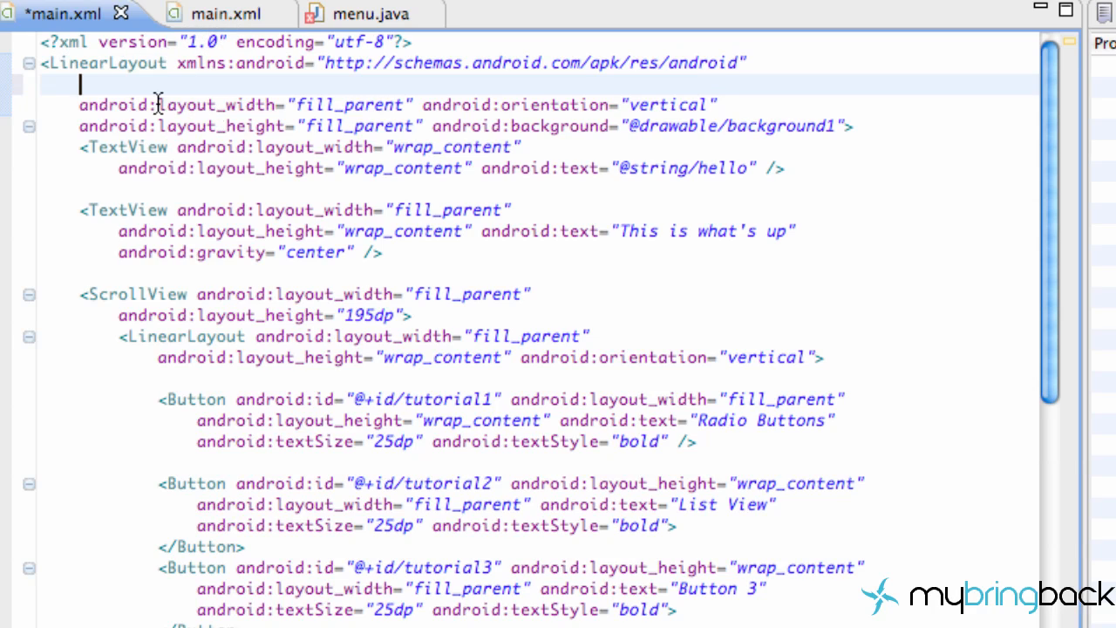
mouse_move(168, 87)
type("xmlns:")
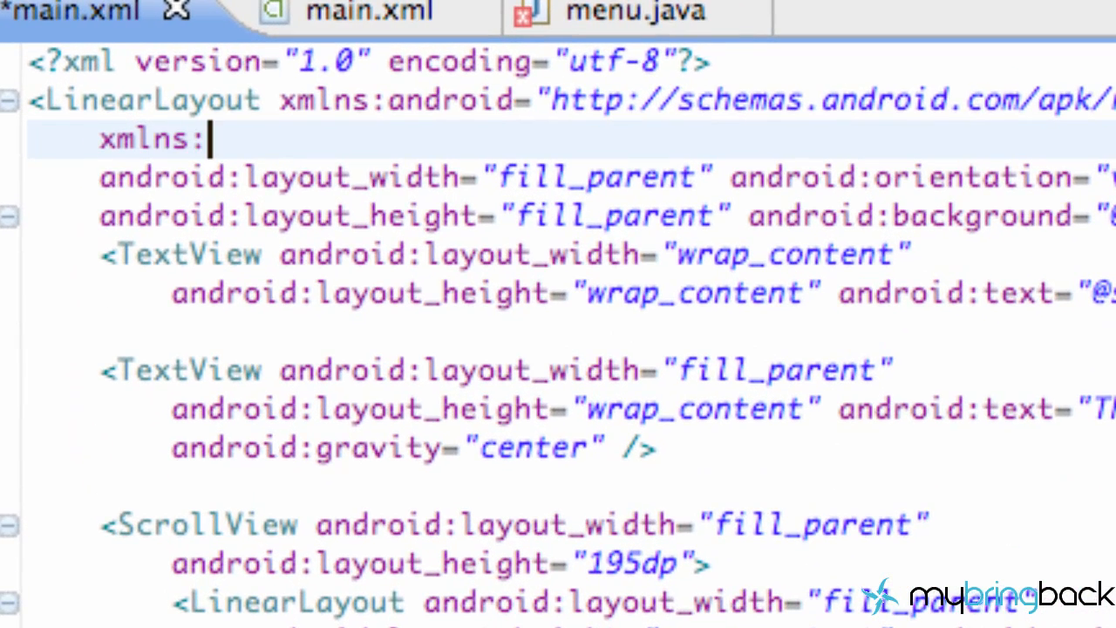
type("andr")
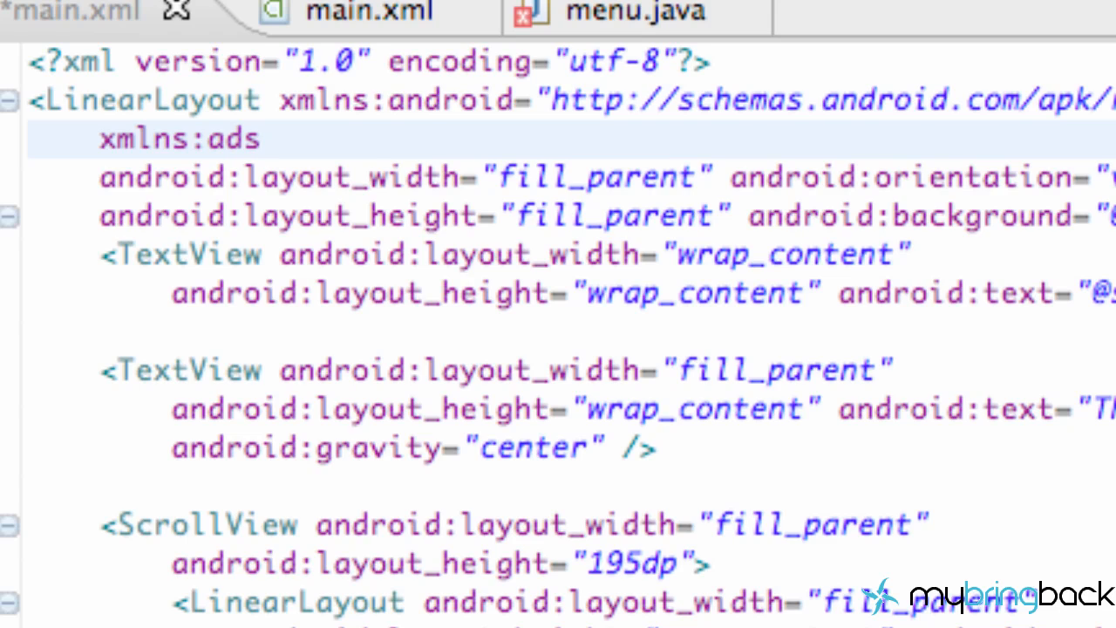
mouse_move(26, 576)
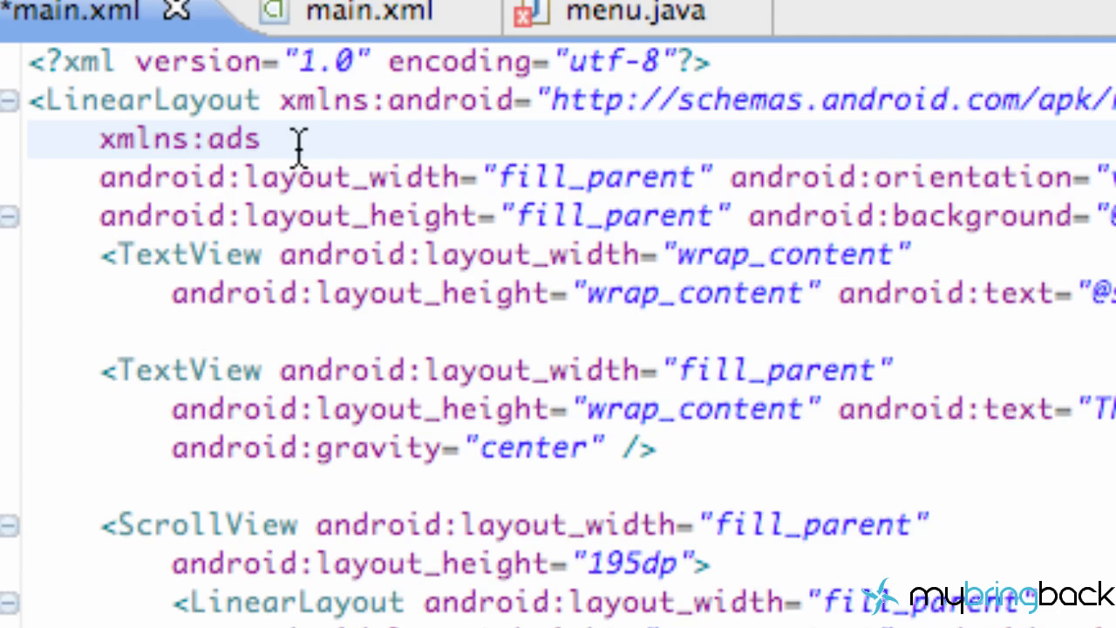
type("=\"")
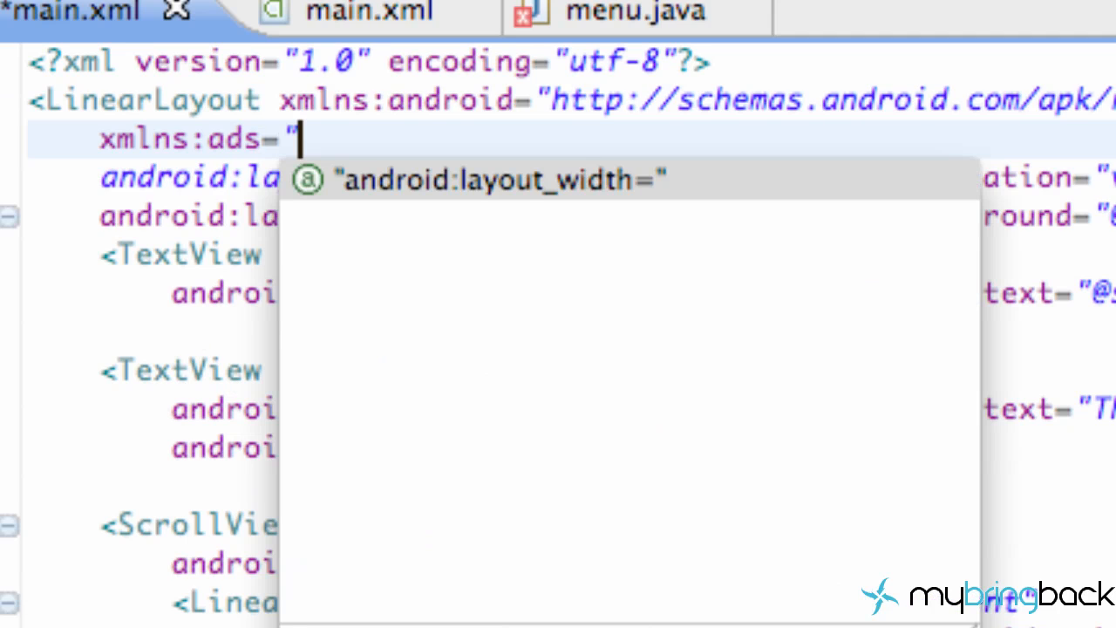
type("http")
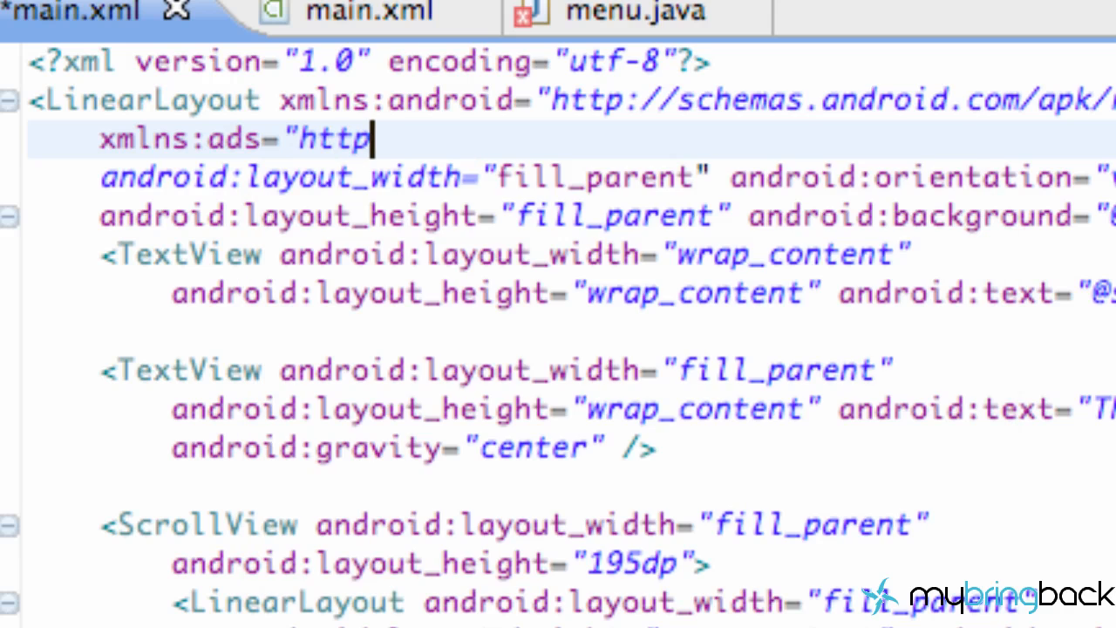
type("://")
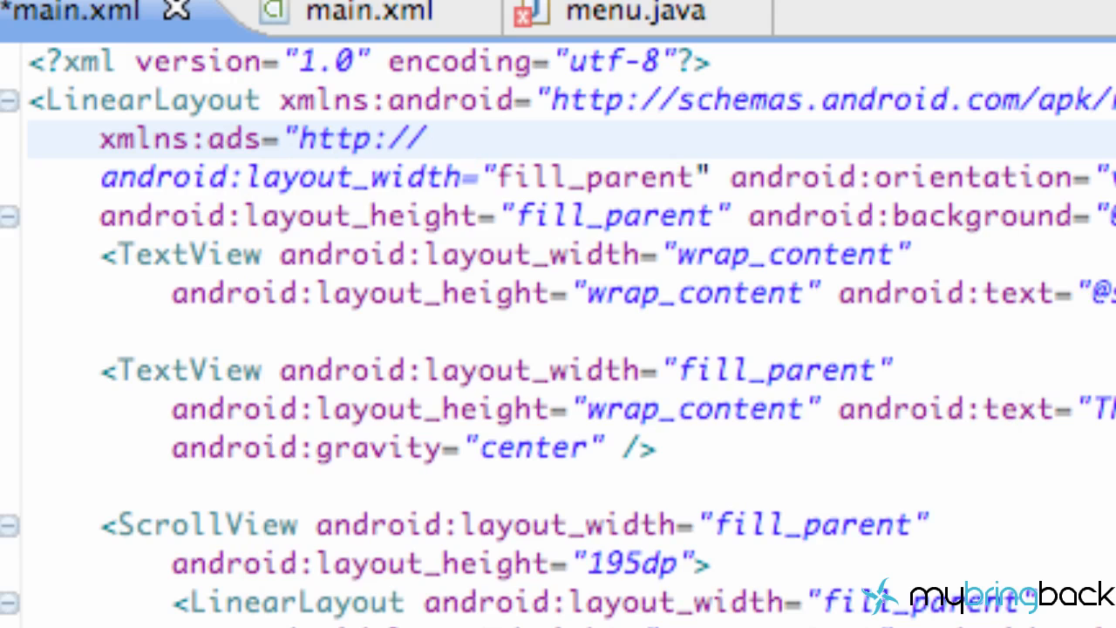
left_click(422, 138)
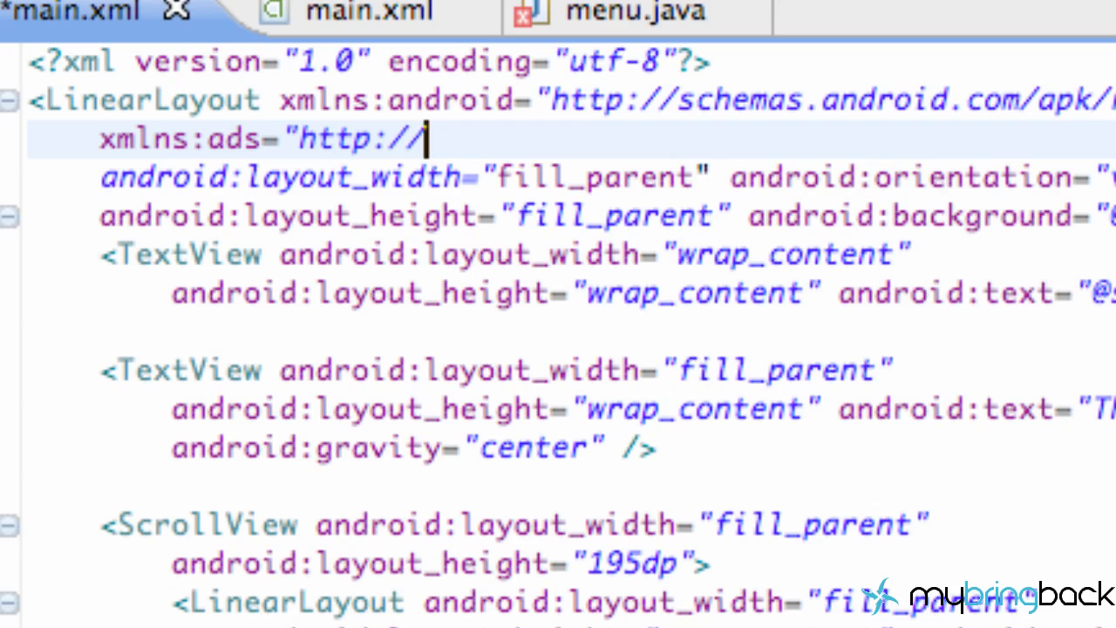
type("schemas.and")
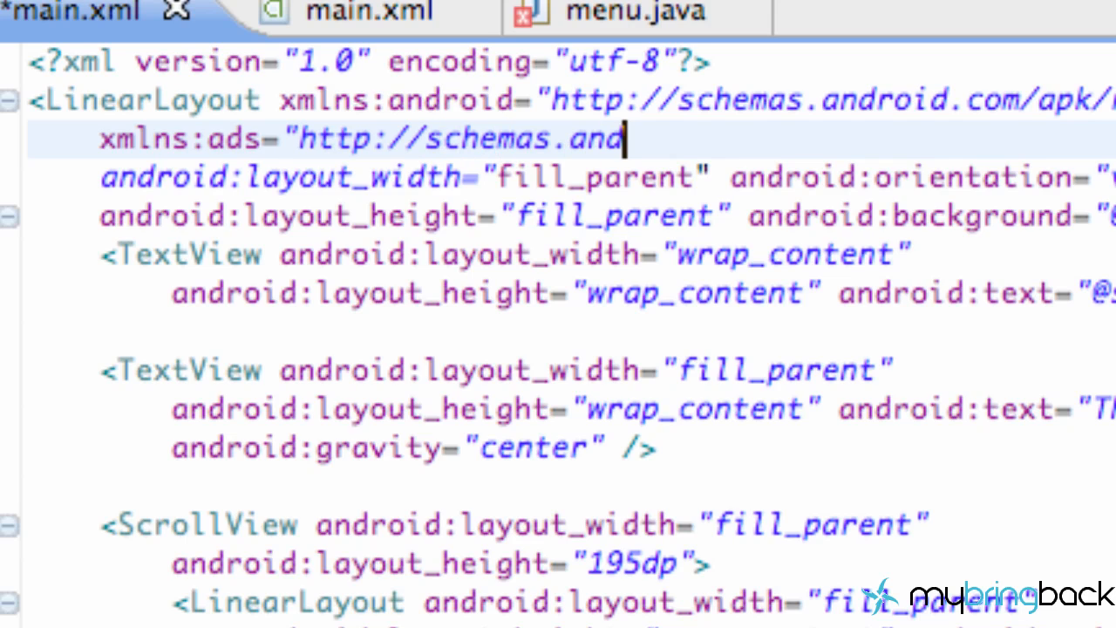
type("roid.com/")
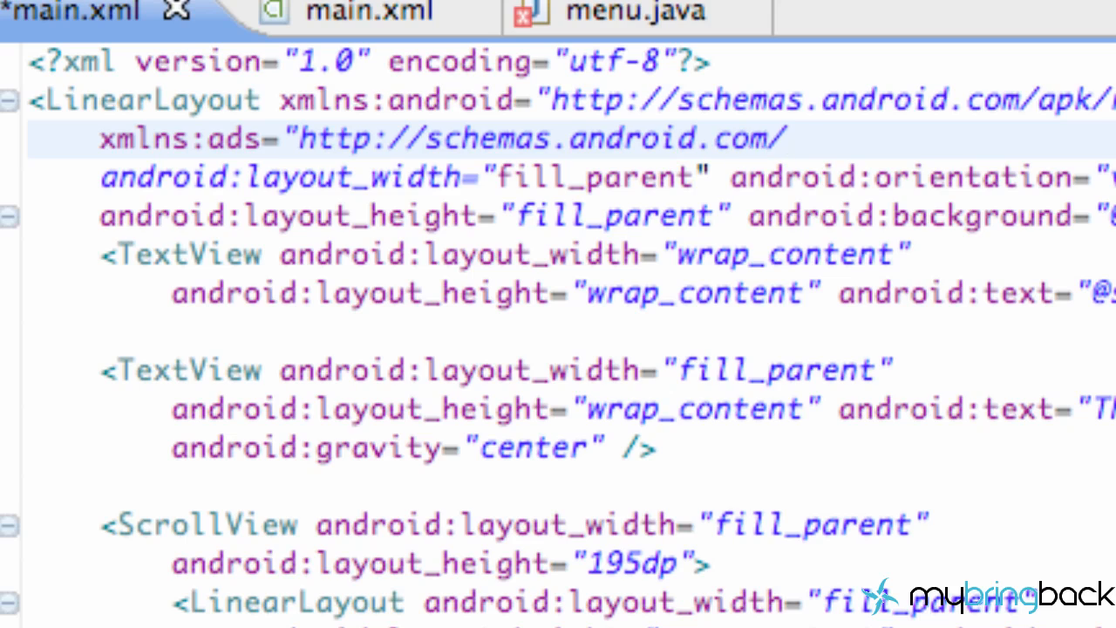
type("apk/")
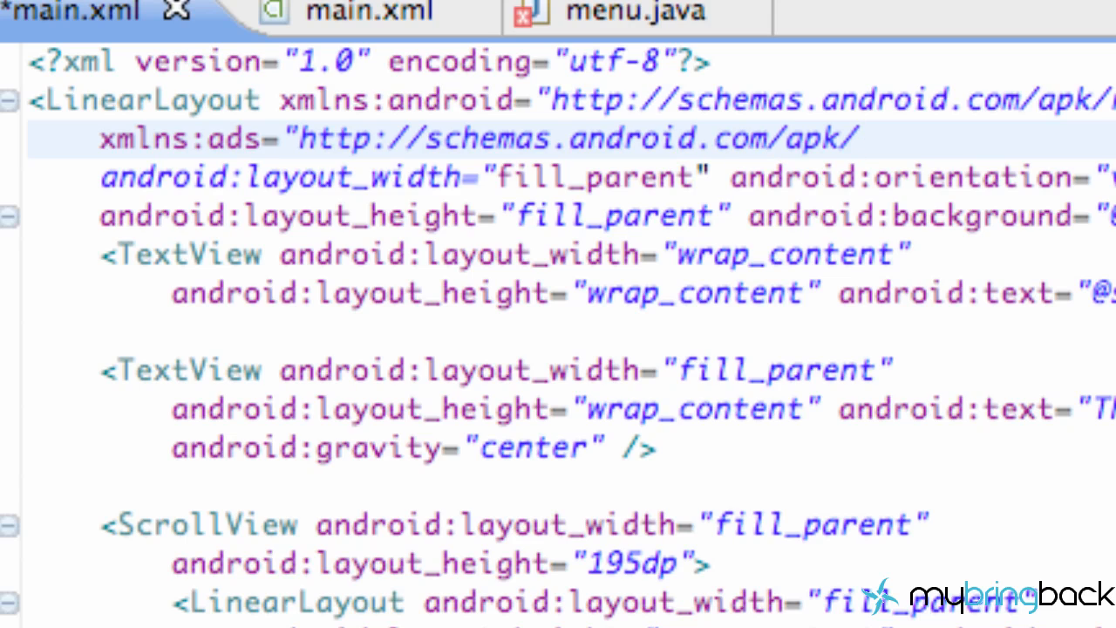
type("lib/")
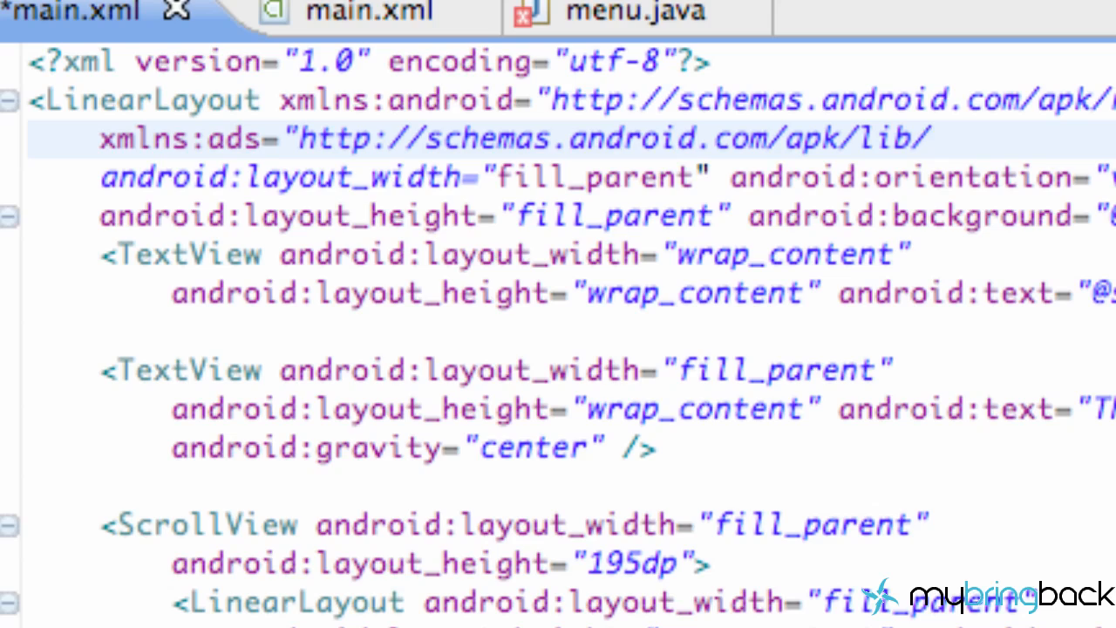
type("com.goog")
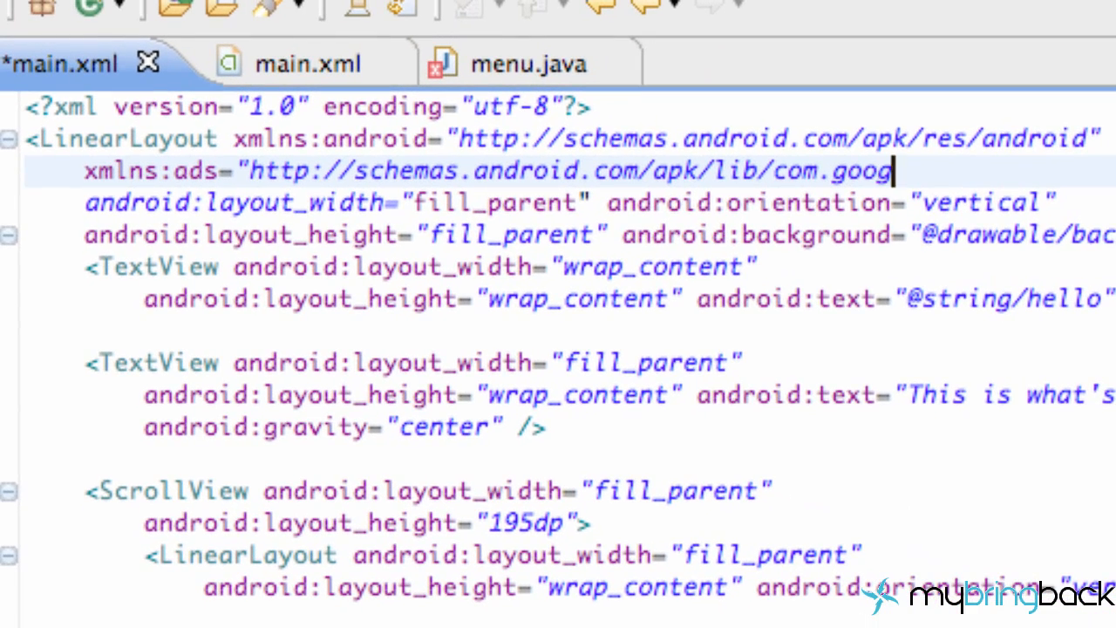
type("le.ads\"")
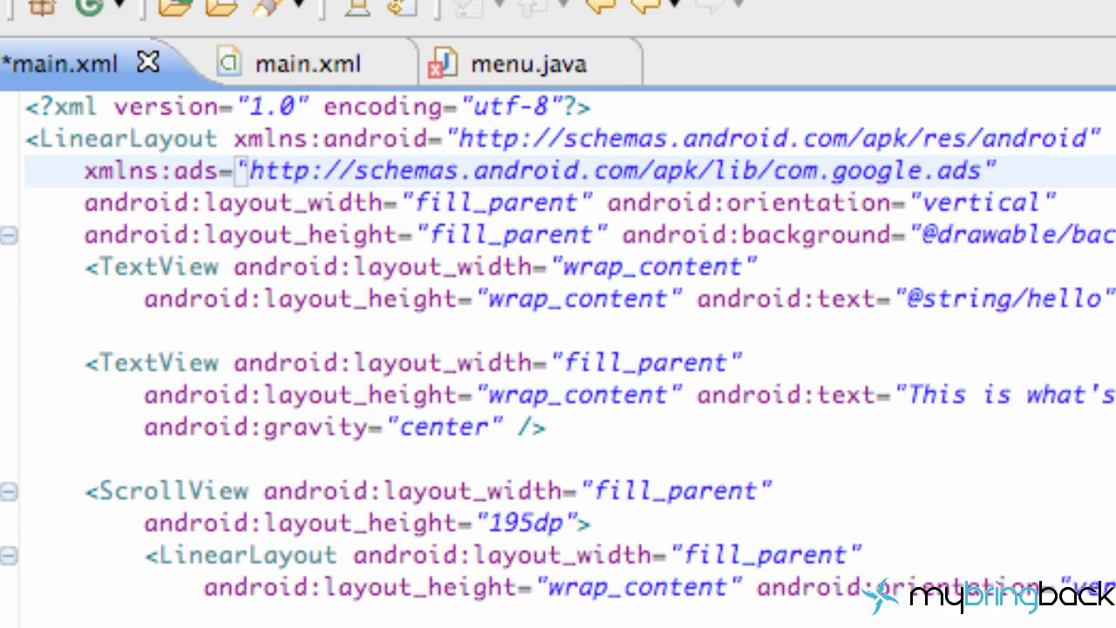
mouse_move(87, 174)
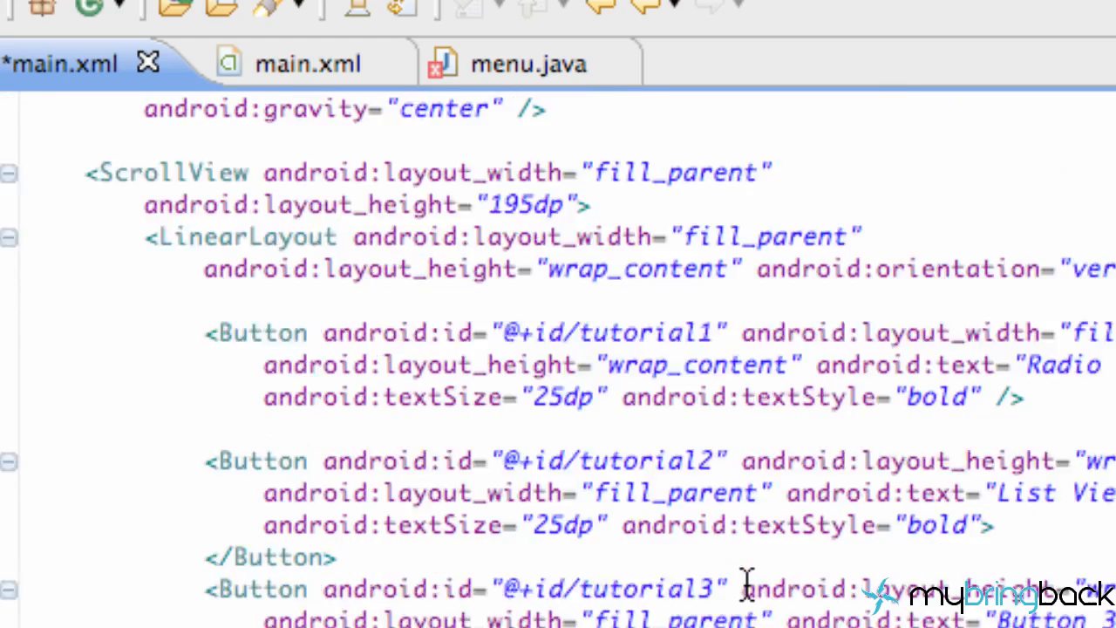
- Start a <com.google.ads.AdView element below the closing ScrollView tag
scroll("down", 3)
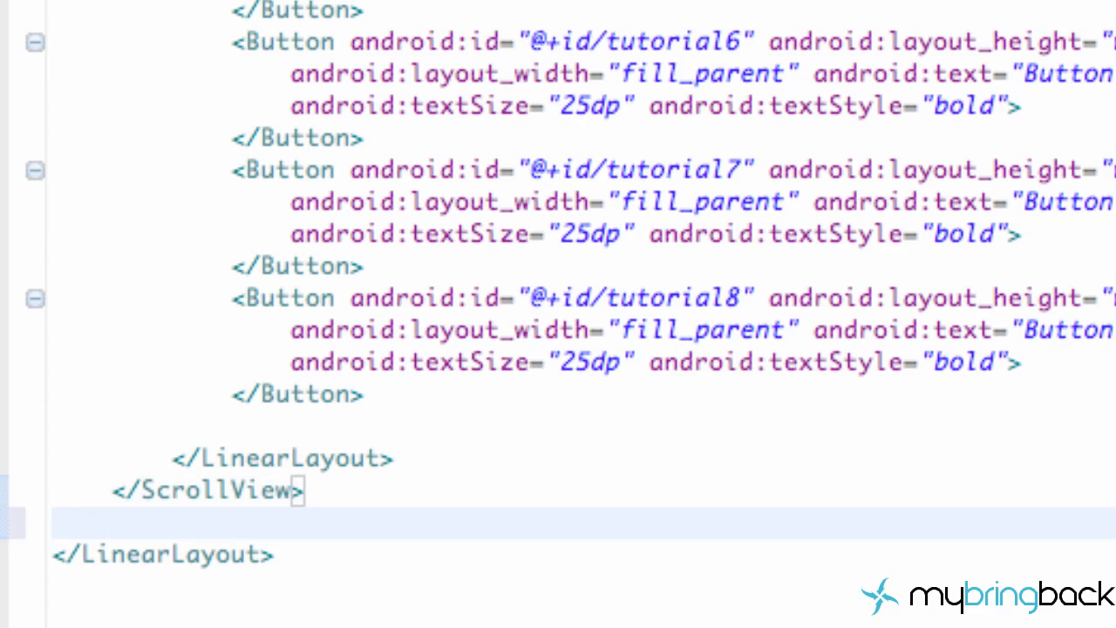
type("<")
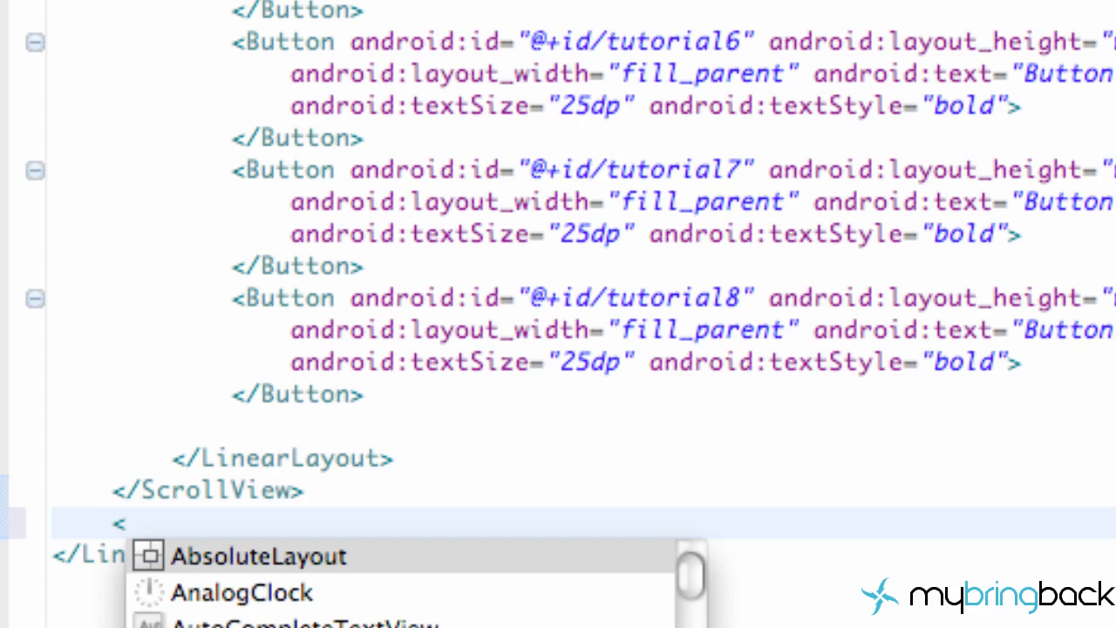
type("com.goo")
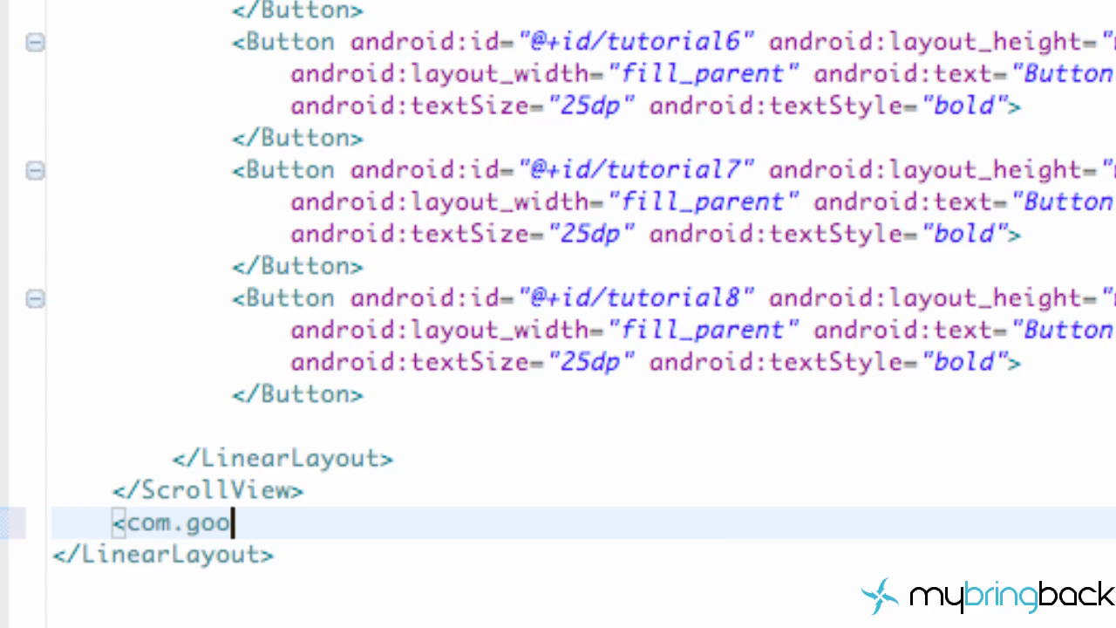
type("gle.ads.")
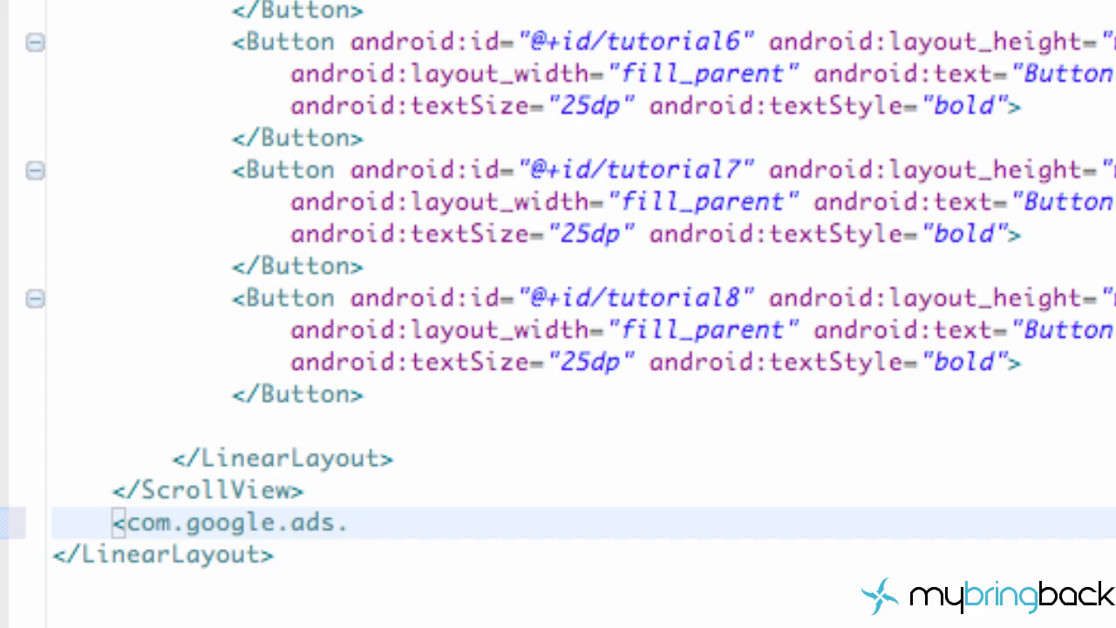
type("AdVi")
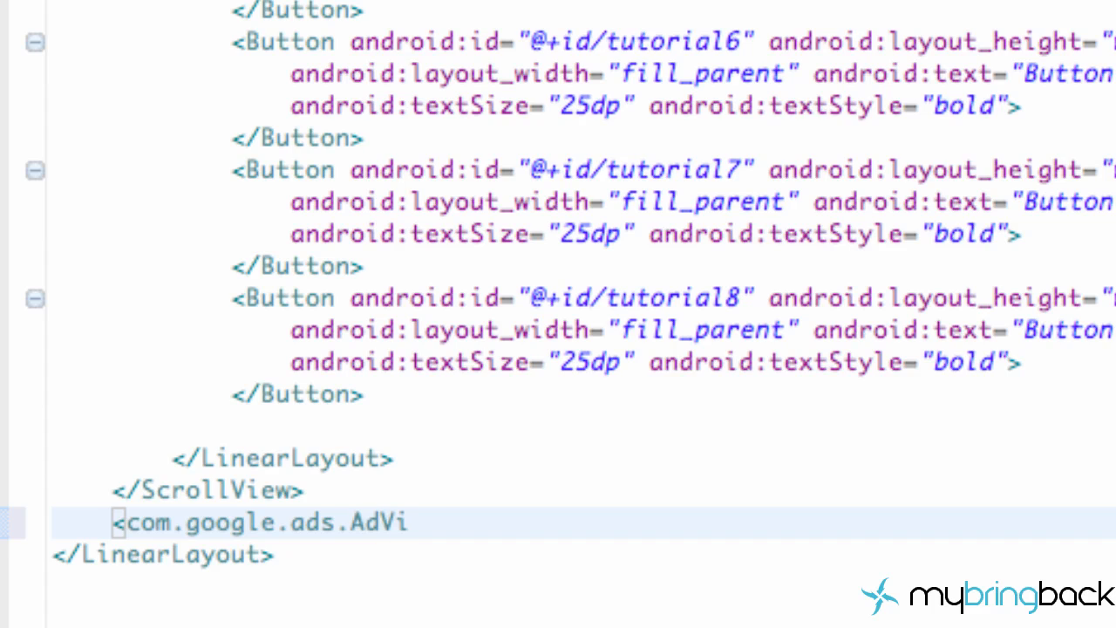
type("ew")
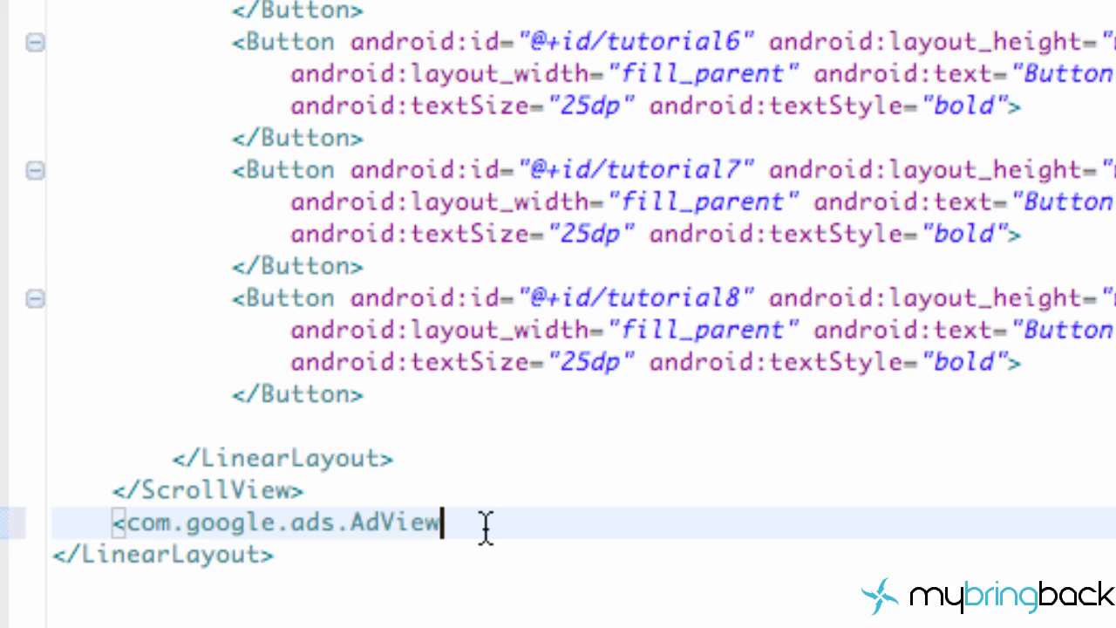
- Give the AdView the attribute android:id="@+id/adView"
type("androi")
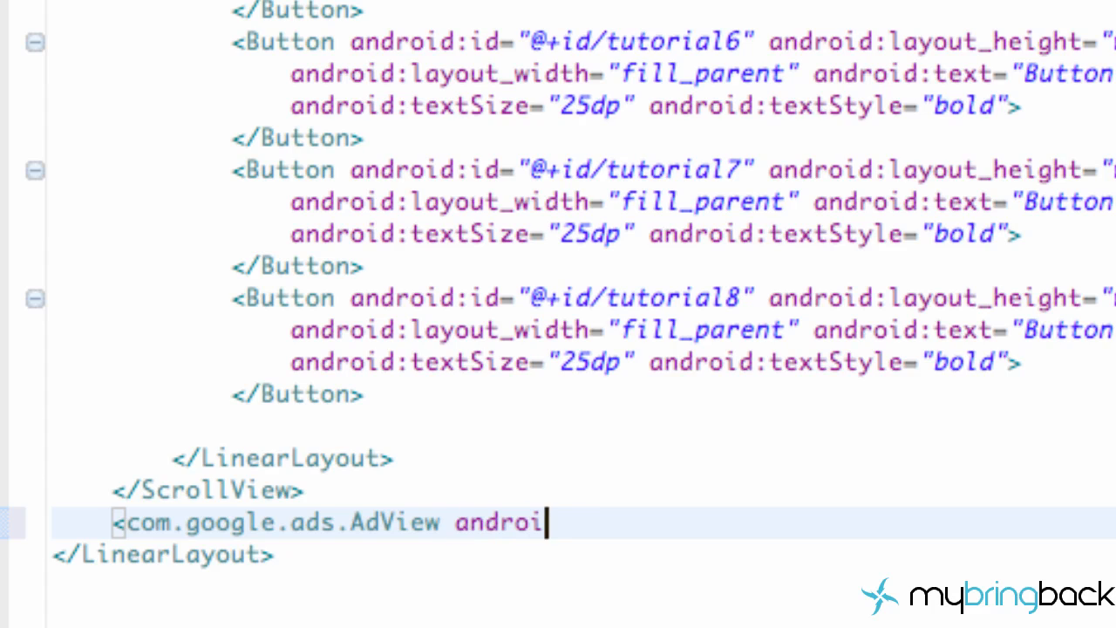
type("d:id=")
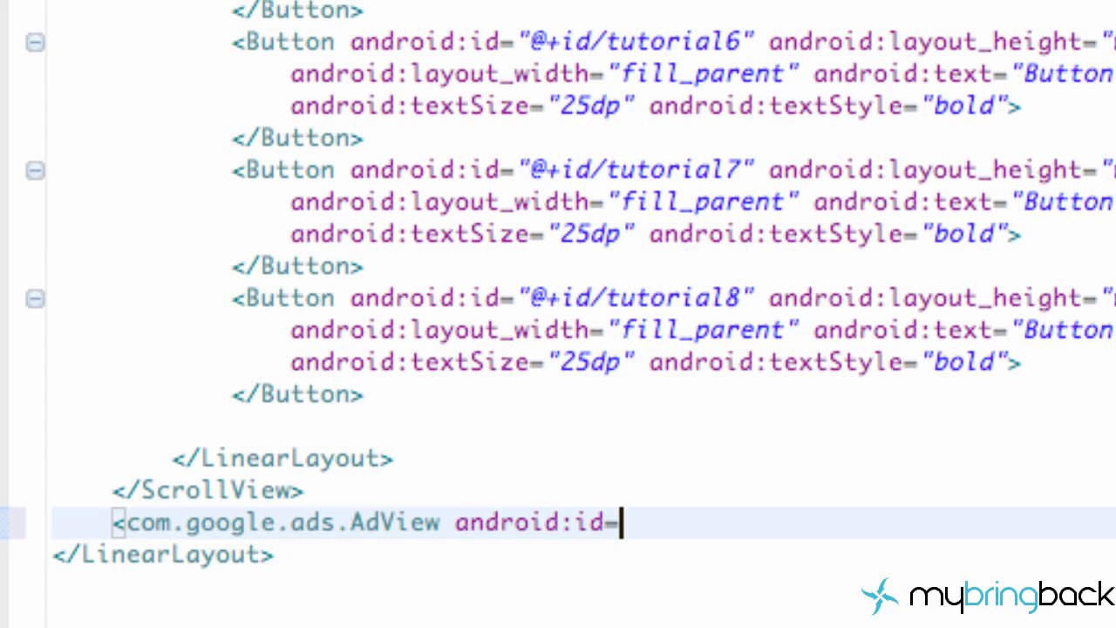
type("\"@\"")
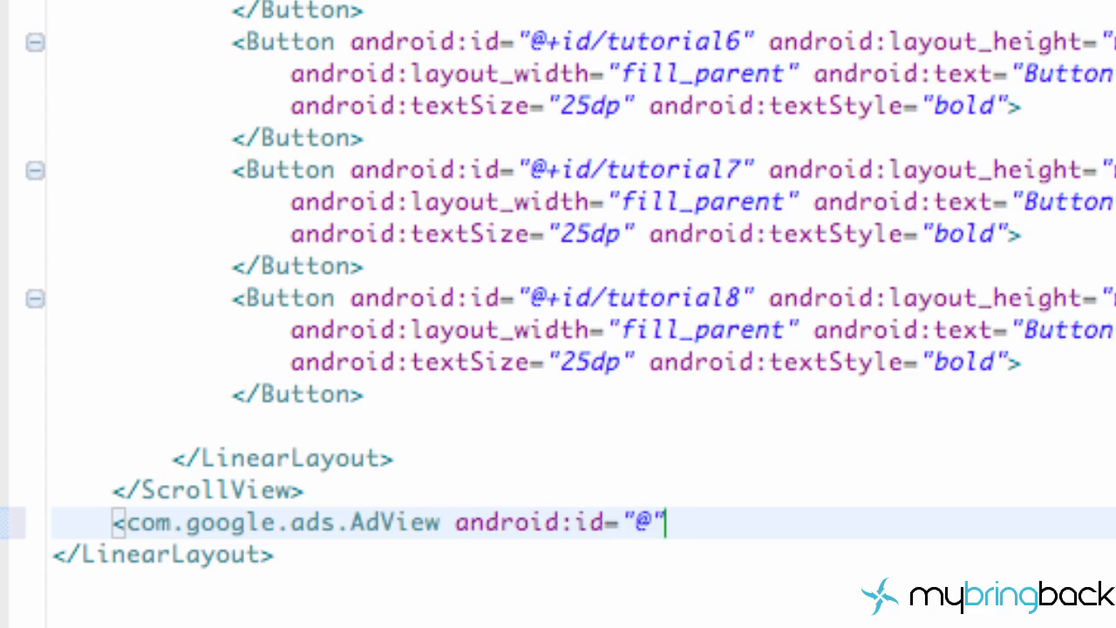
type("+id")
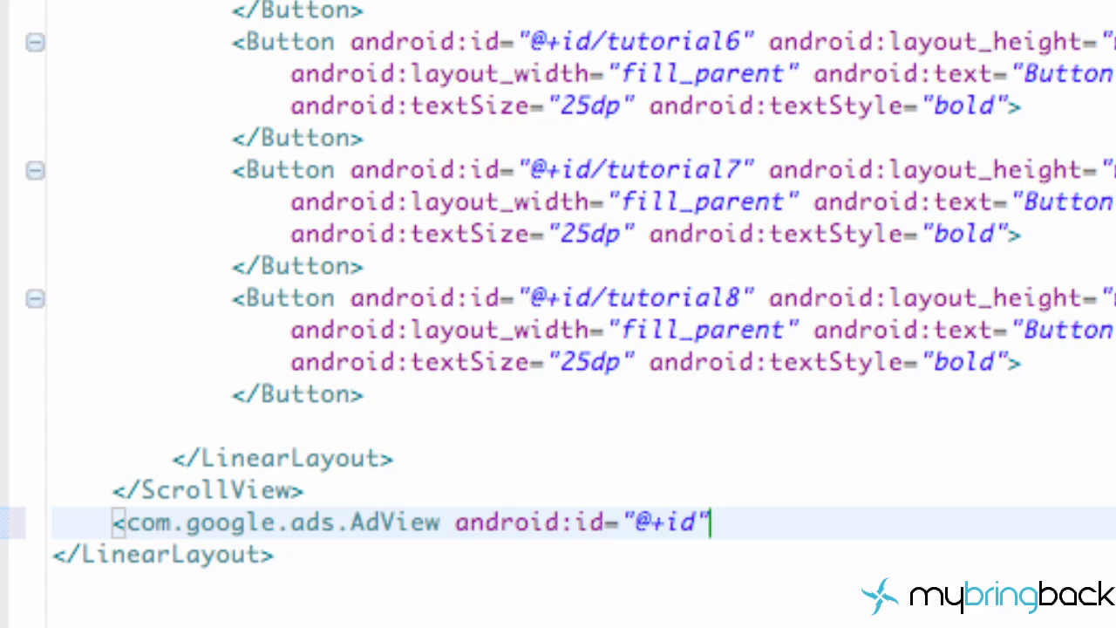
type("/ad")
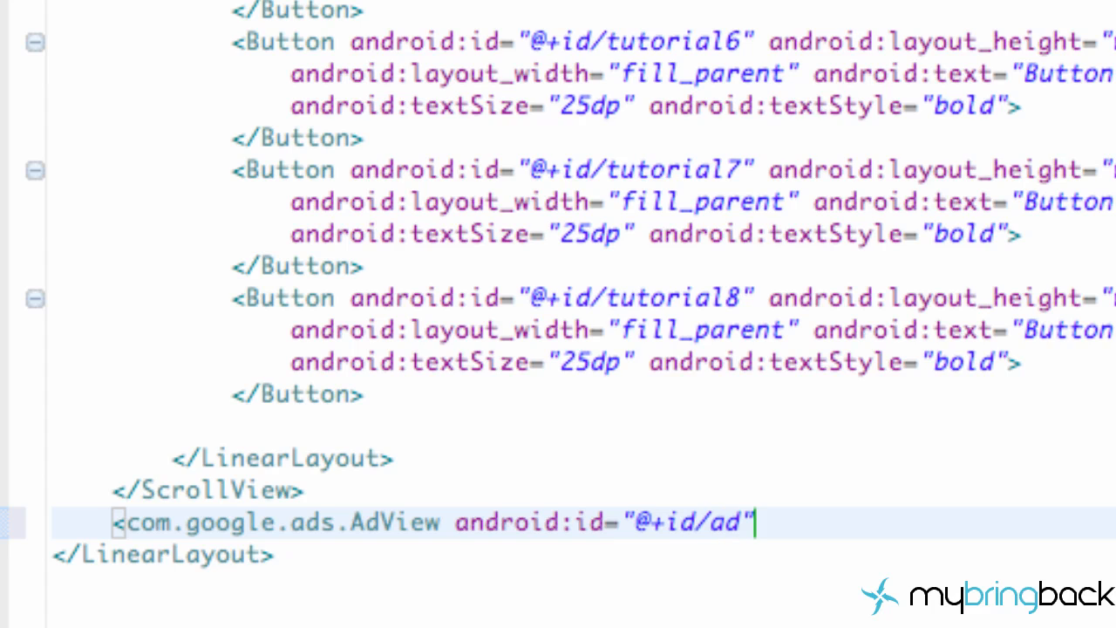
type("View")
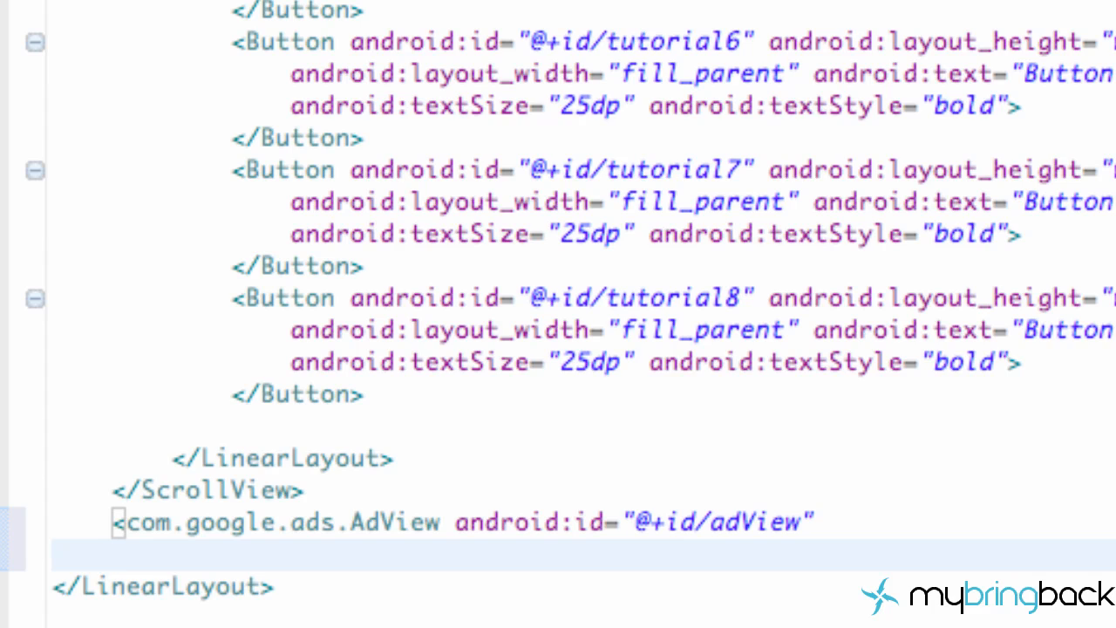
- Set the AdView's android:layout_width to wrap_content
type("android")
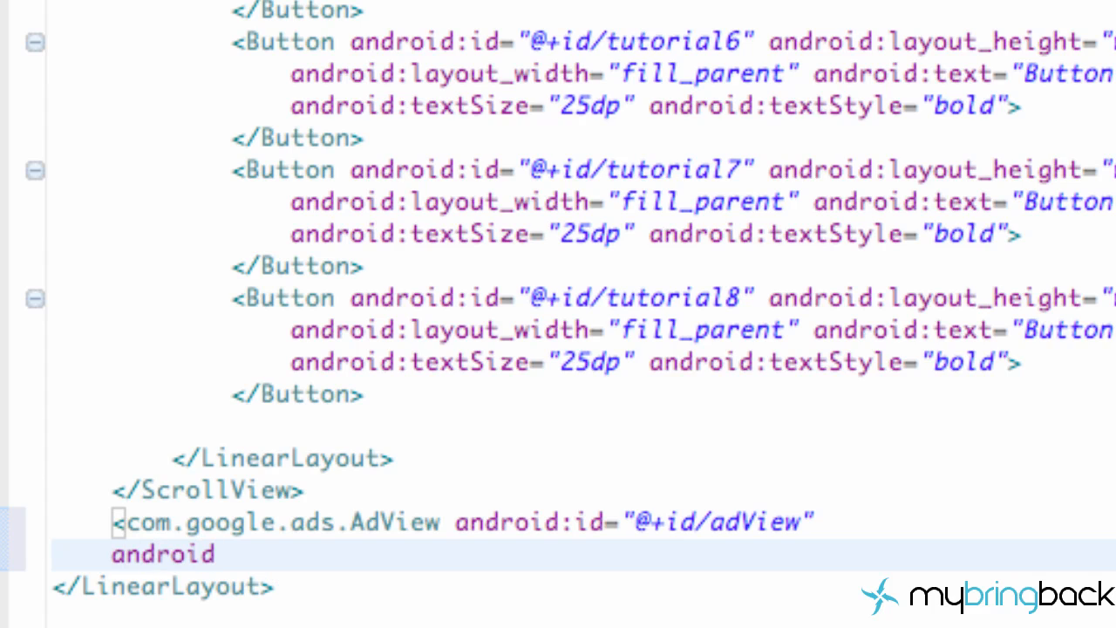
type(":layou")
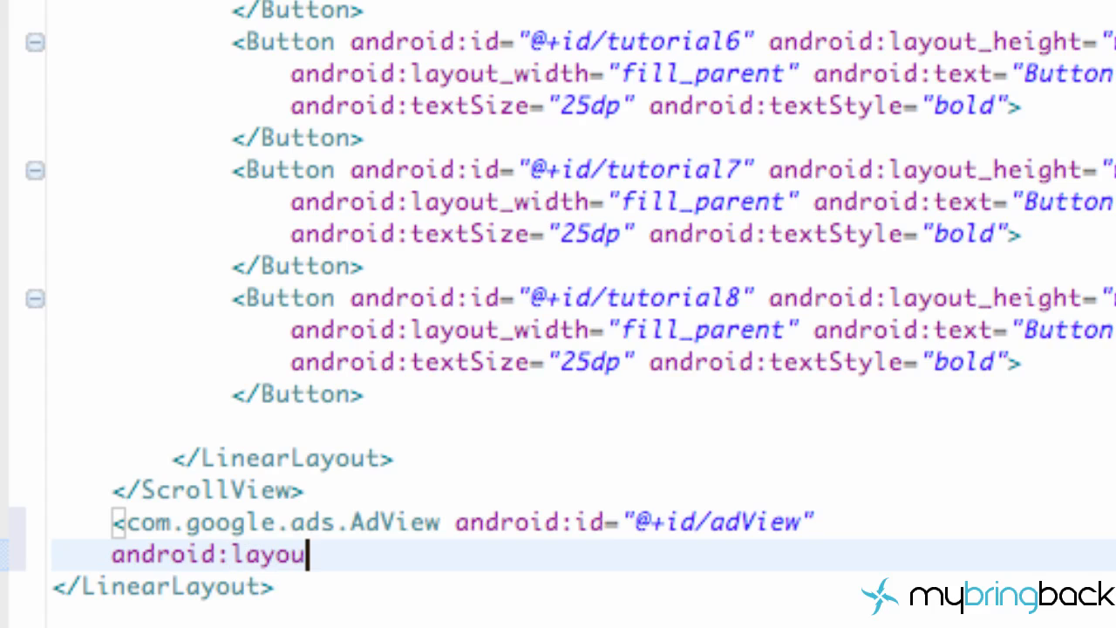
type("_")
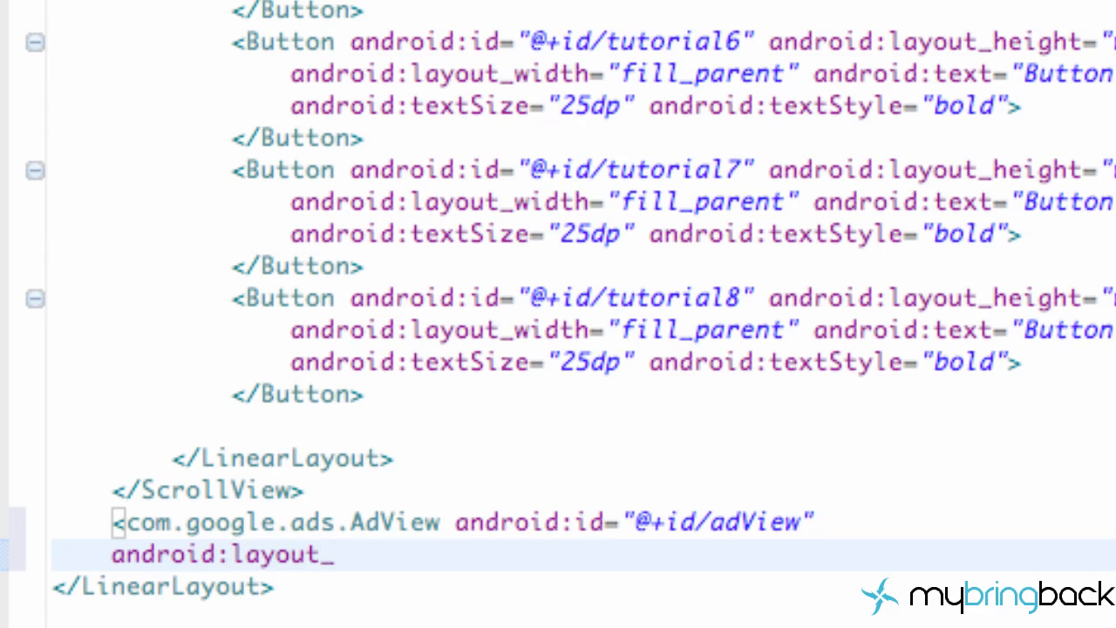
type("width=\"wi")
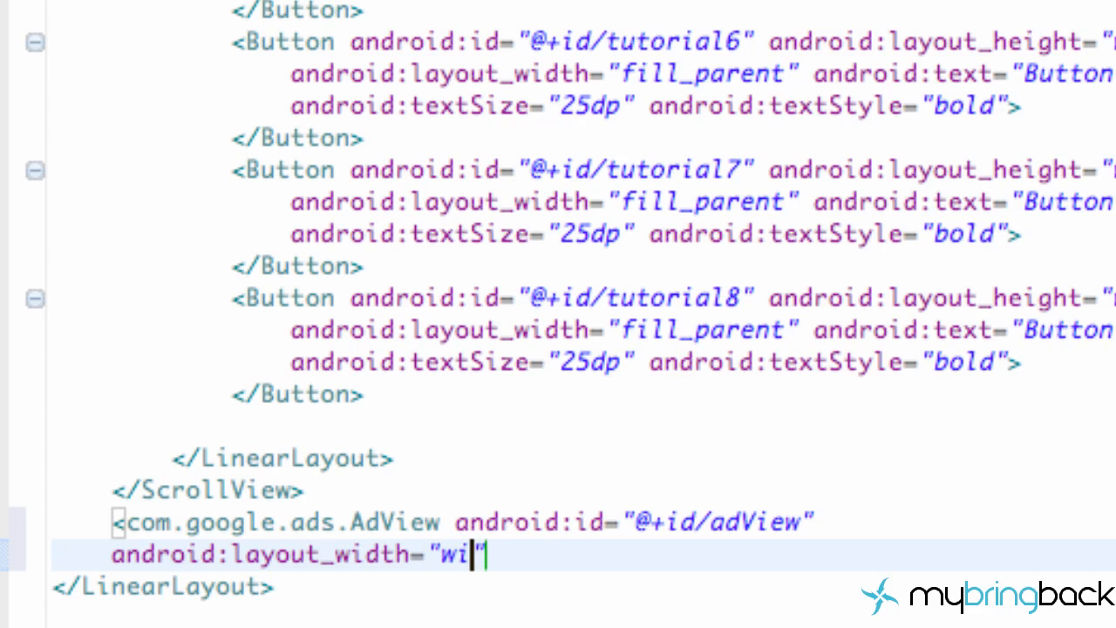
type("rap_")
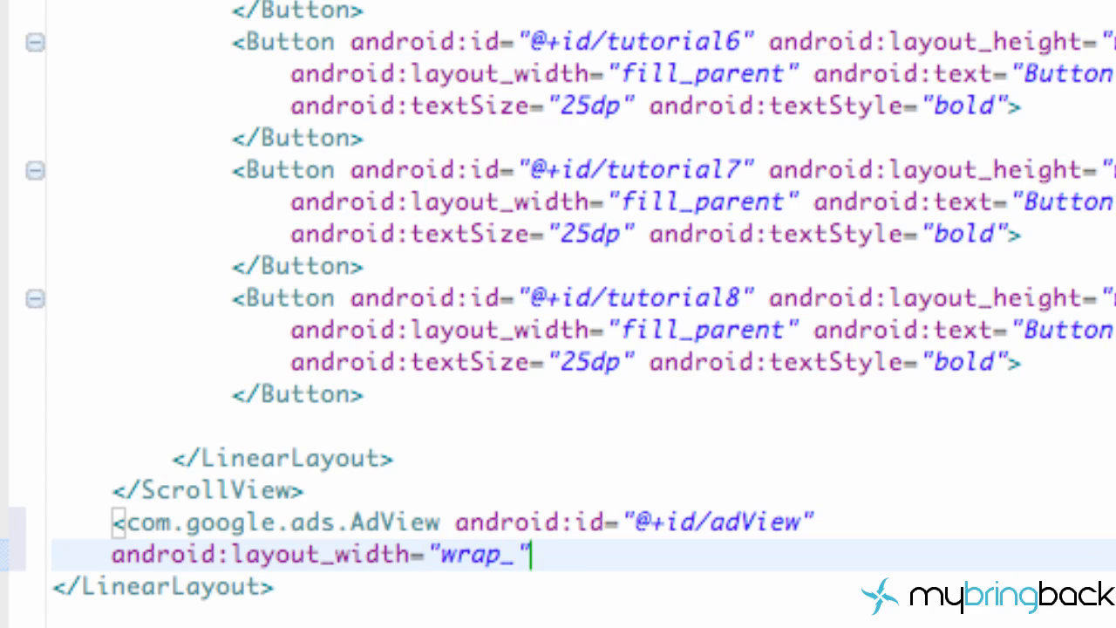
type("conton")
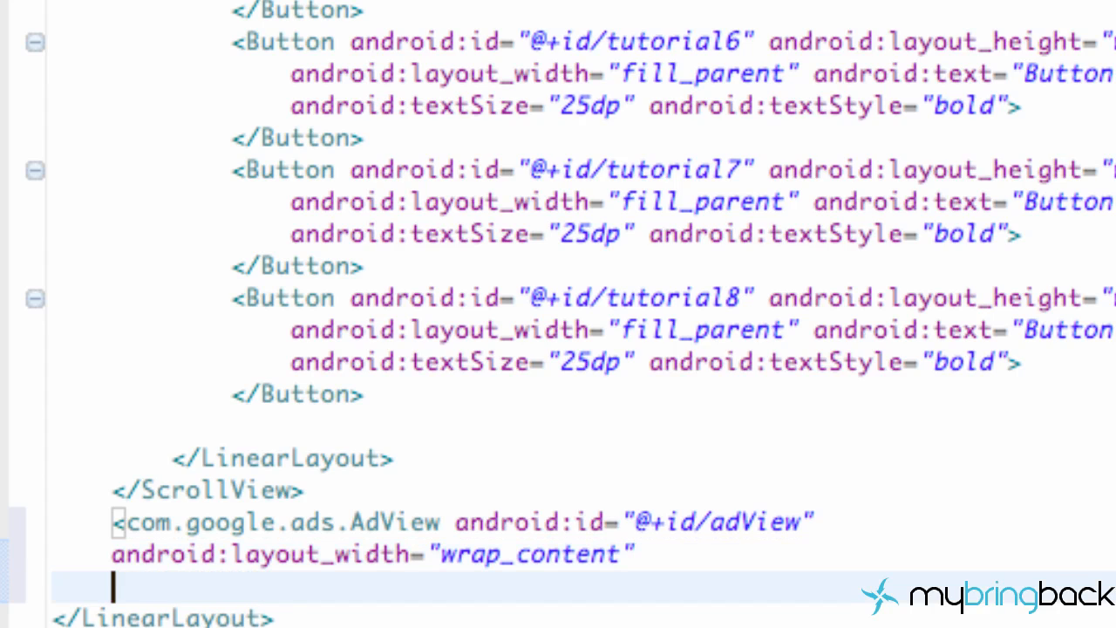
- Set android:layout_height to wrap_content and begin an ads attribute line
type("android:layout_height=\"w")
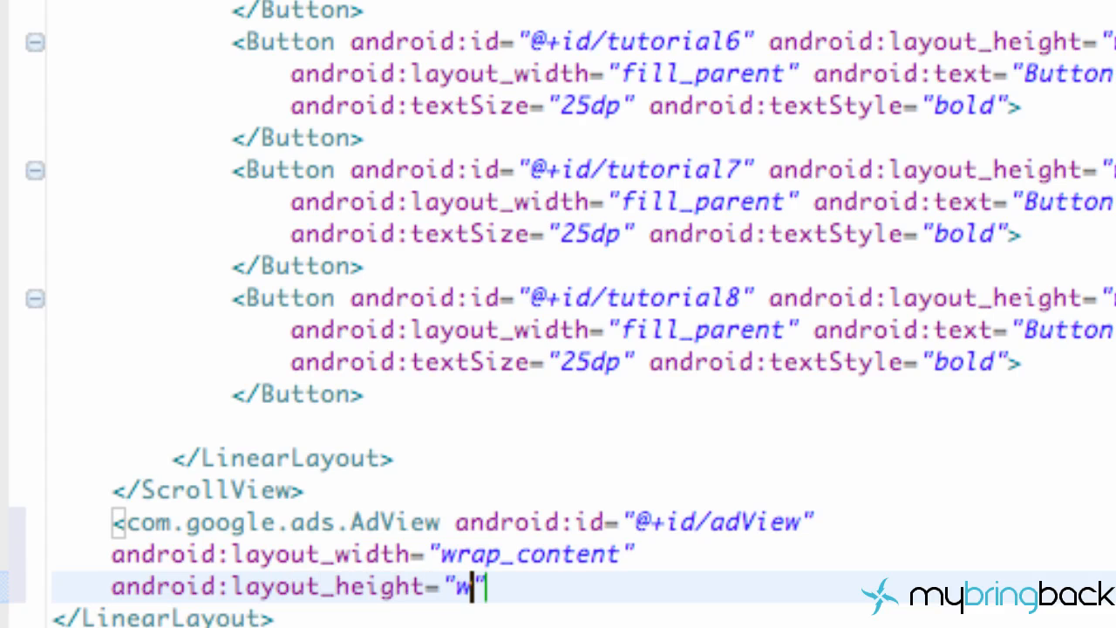
type("rap_co")
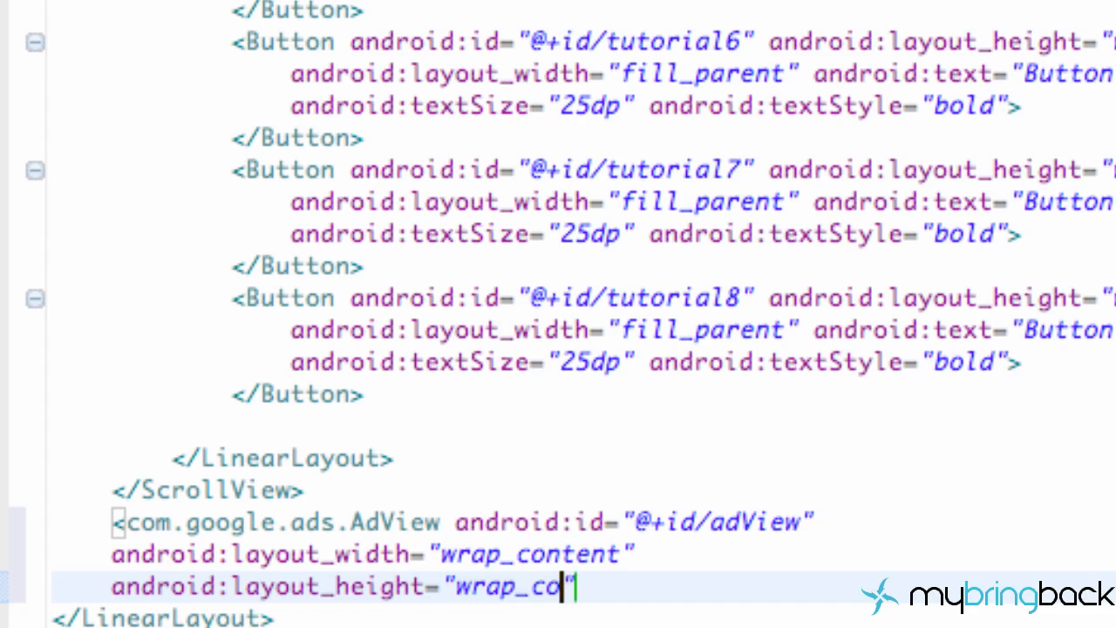
type("ntent")
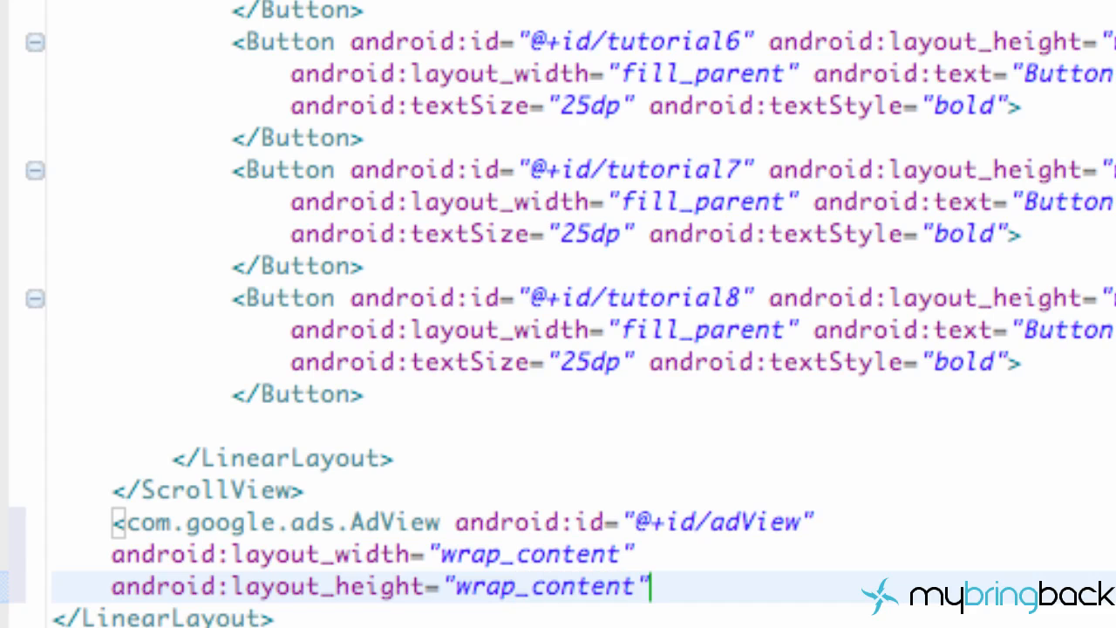
type("android")
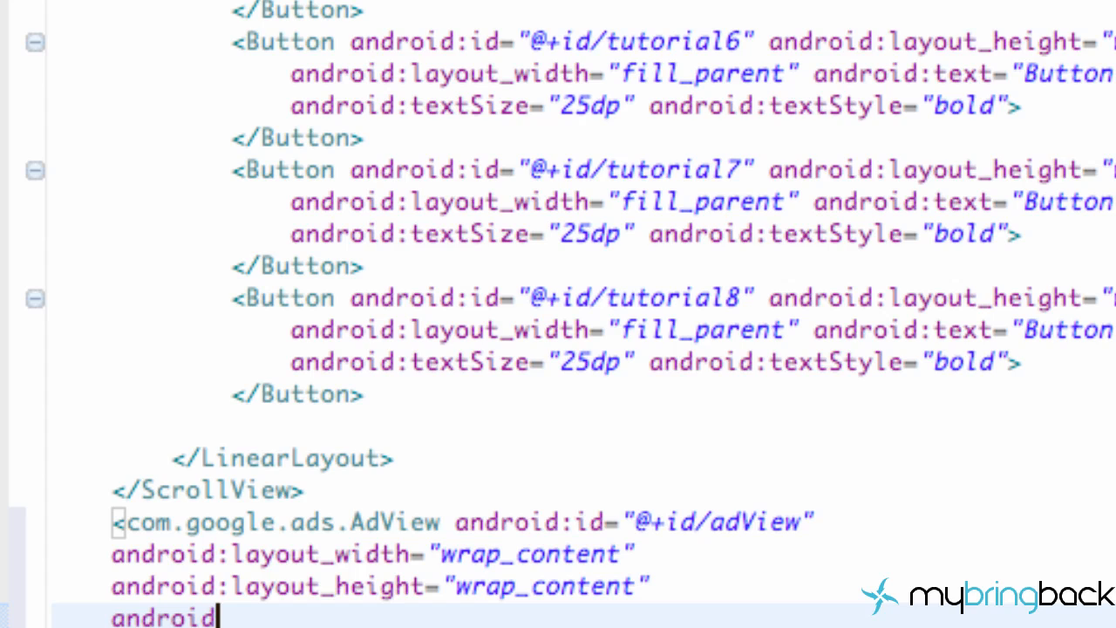
type("adas")
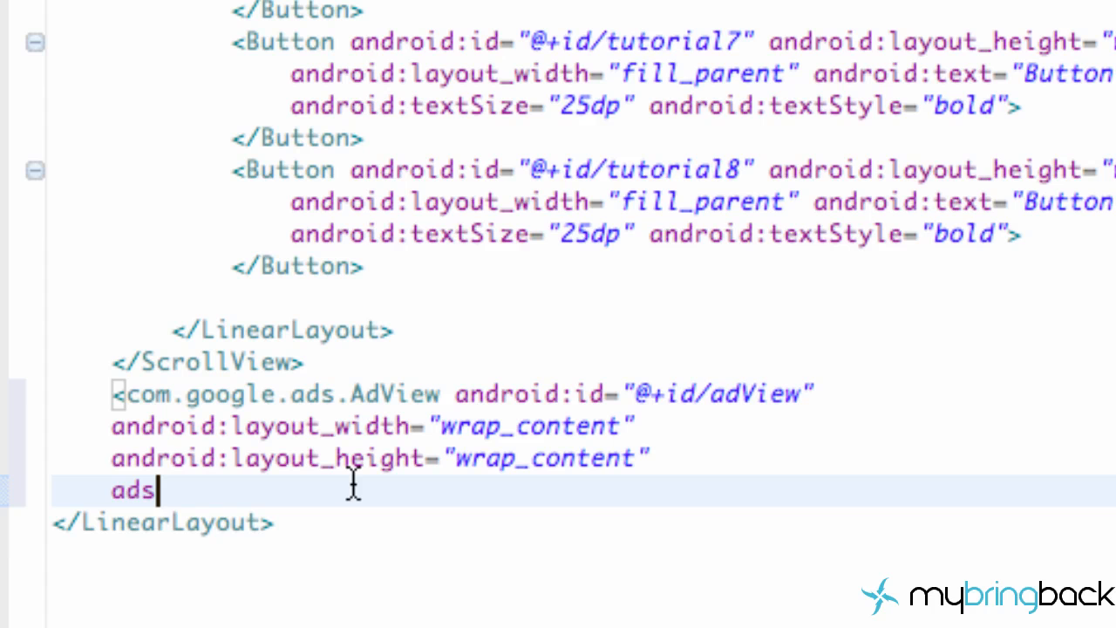
mouse_move(349, 515)
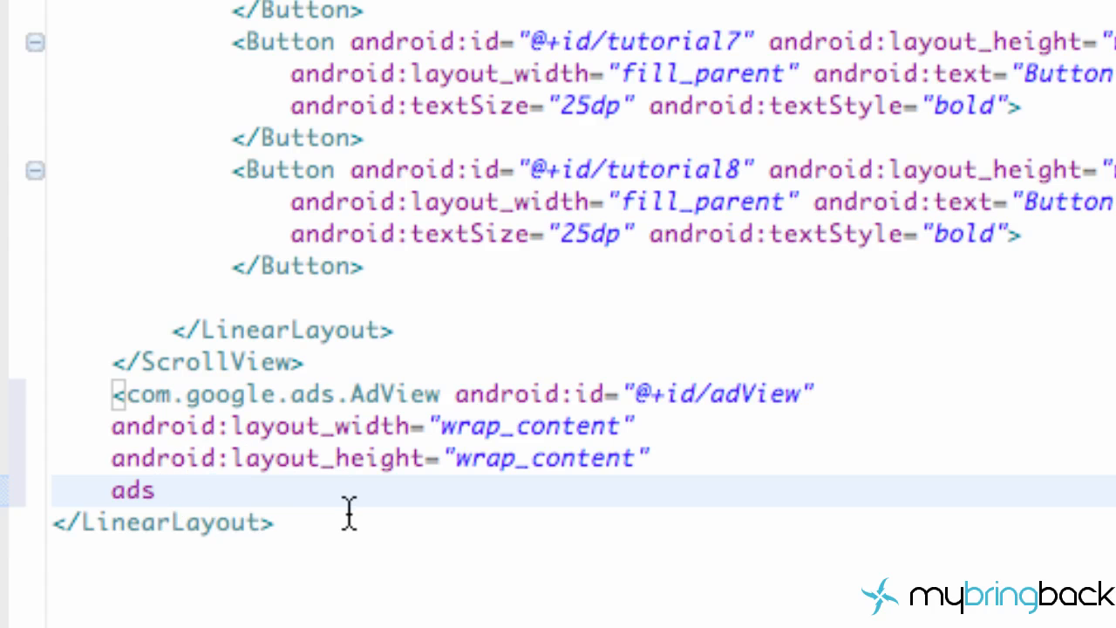
- Add an empty ads:adUnitId="" attribute to the AdView
scroll("down", 3)
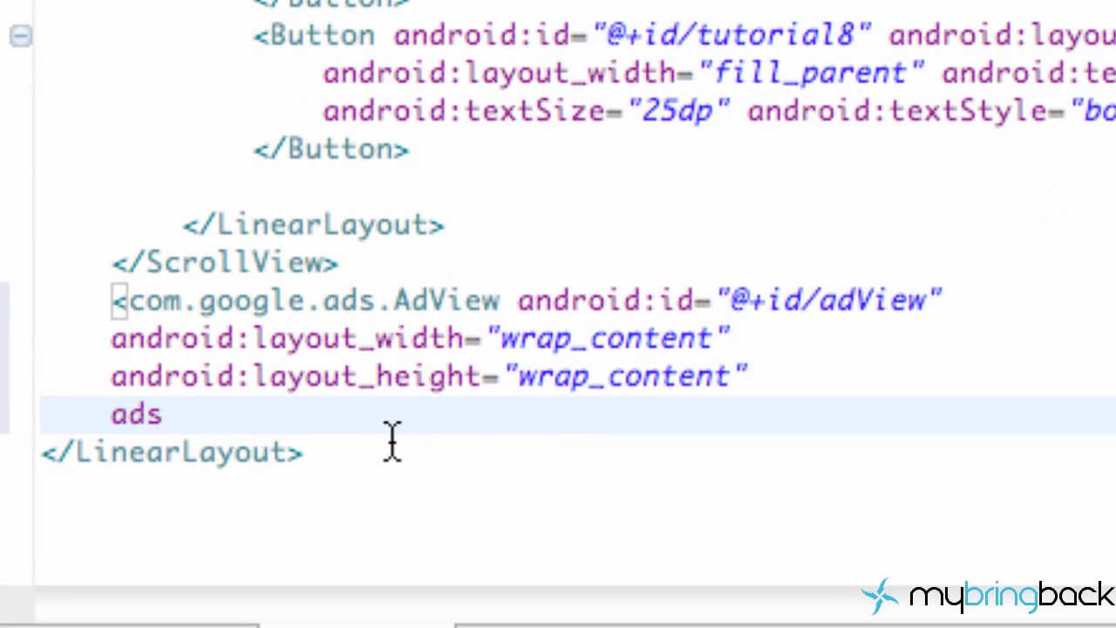
type(":an")
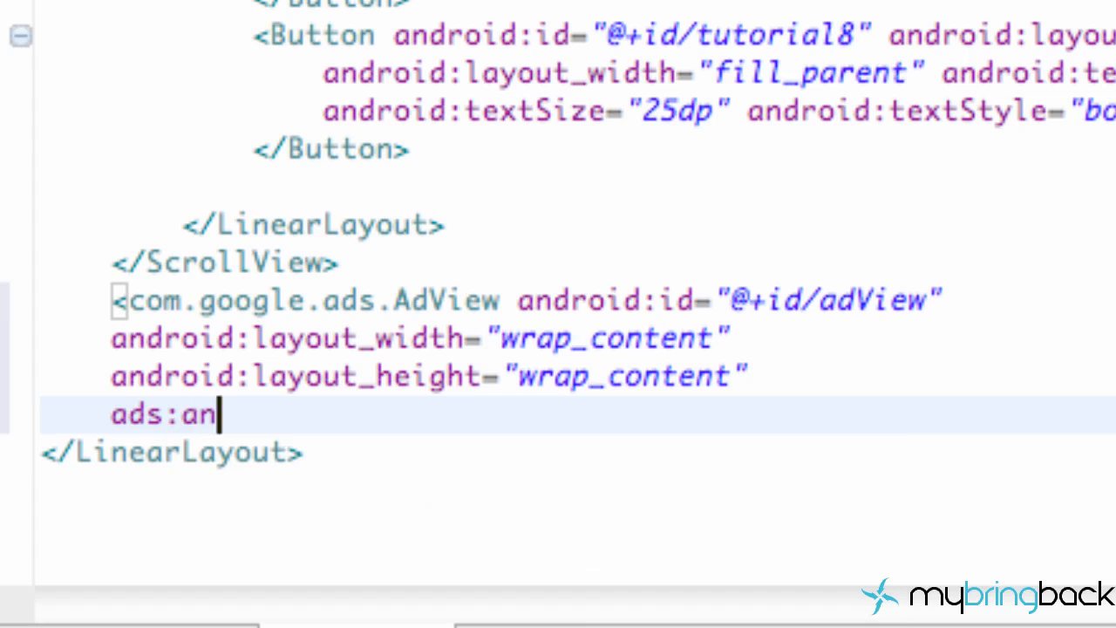
type("dUni")
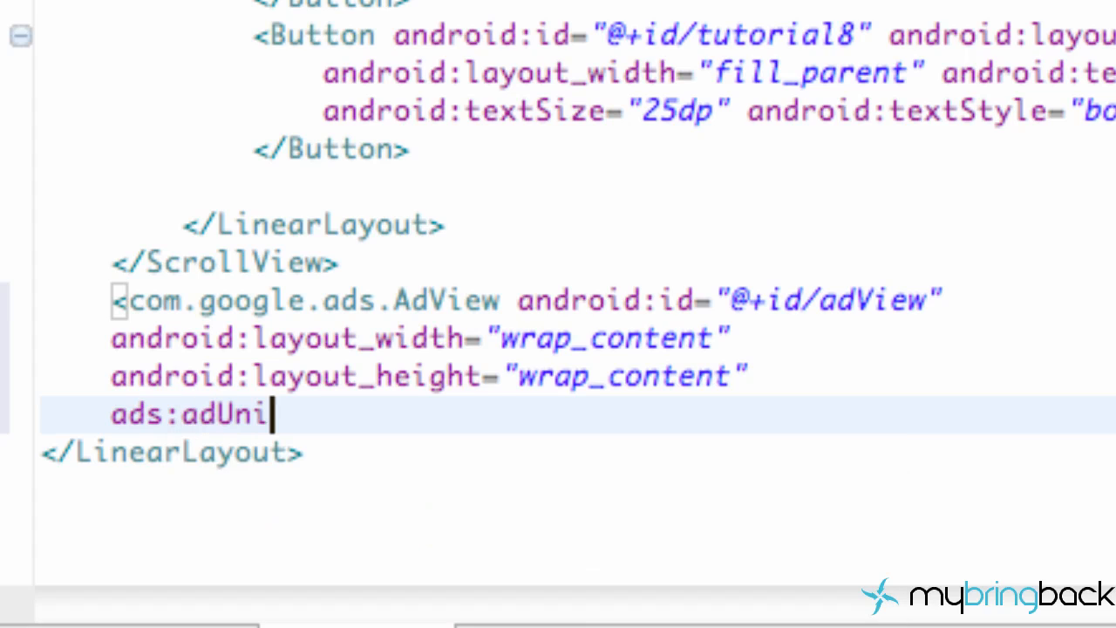
type("tId")
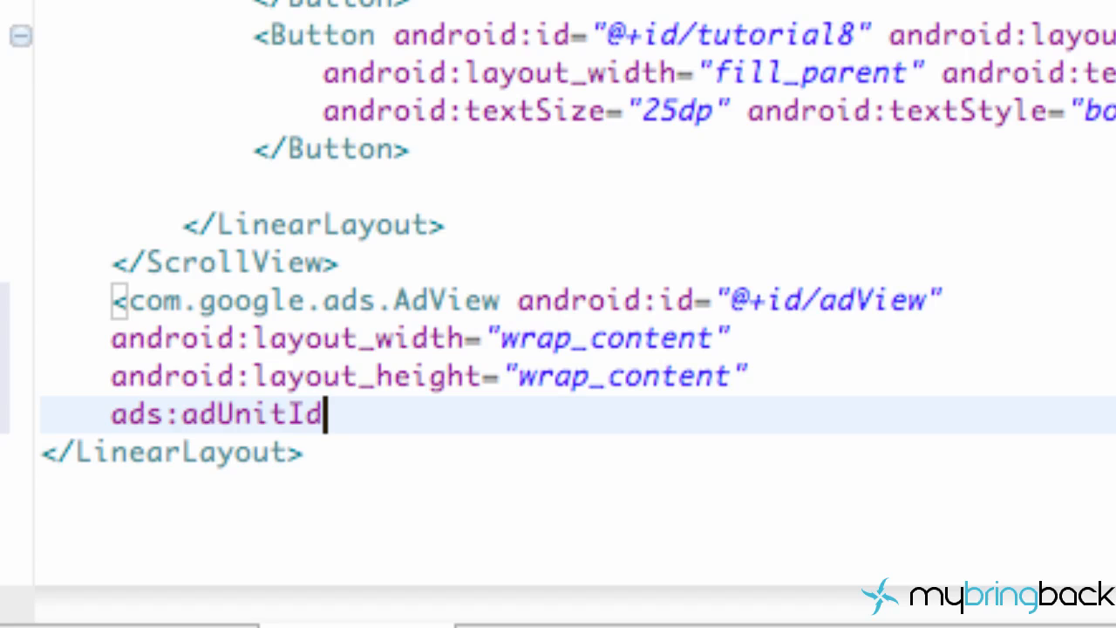
type("=\"\"")
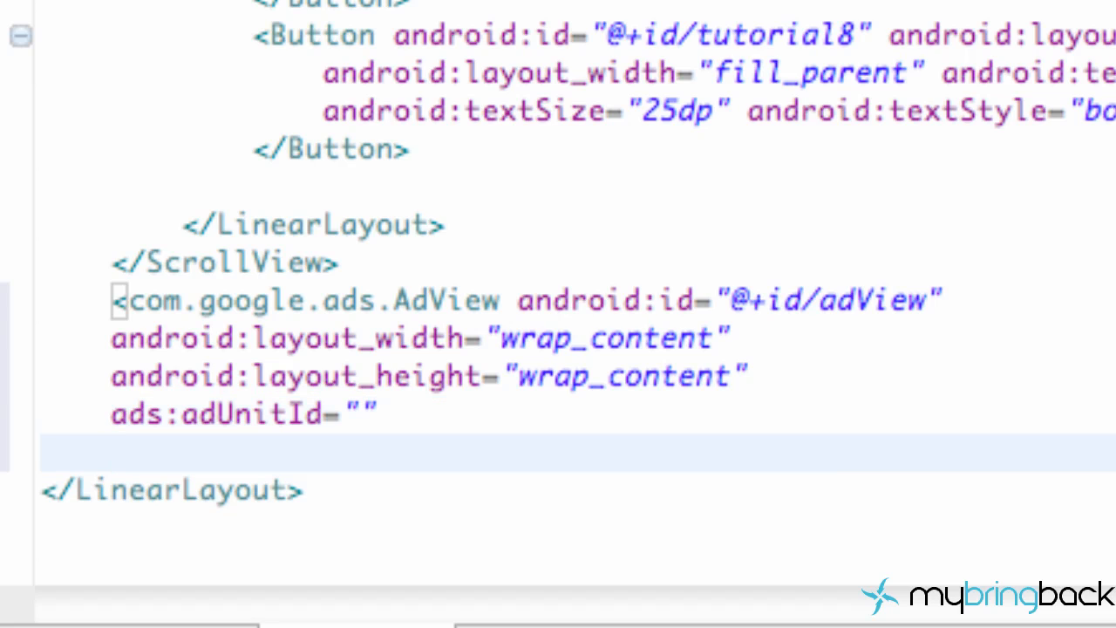
- Add ads:loadAdOnCreate="true" and self-close the AdView element with />
type("ads")
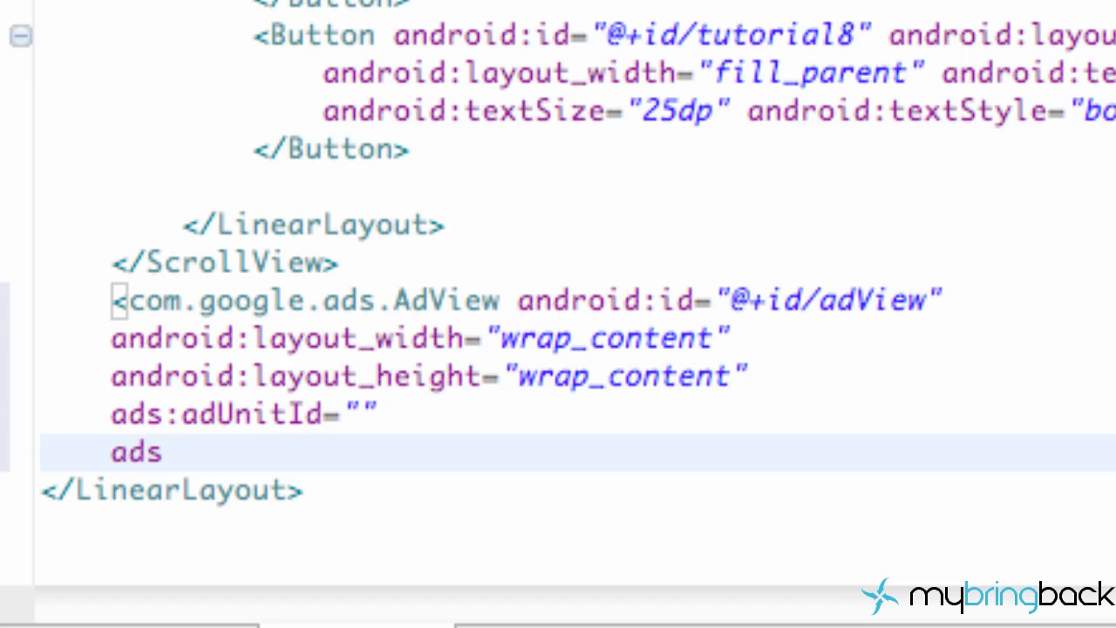
type(":")
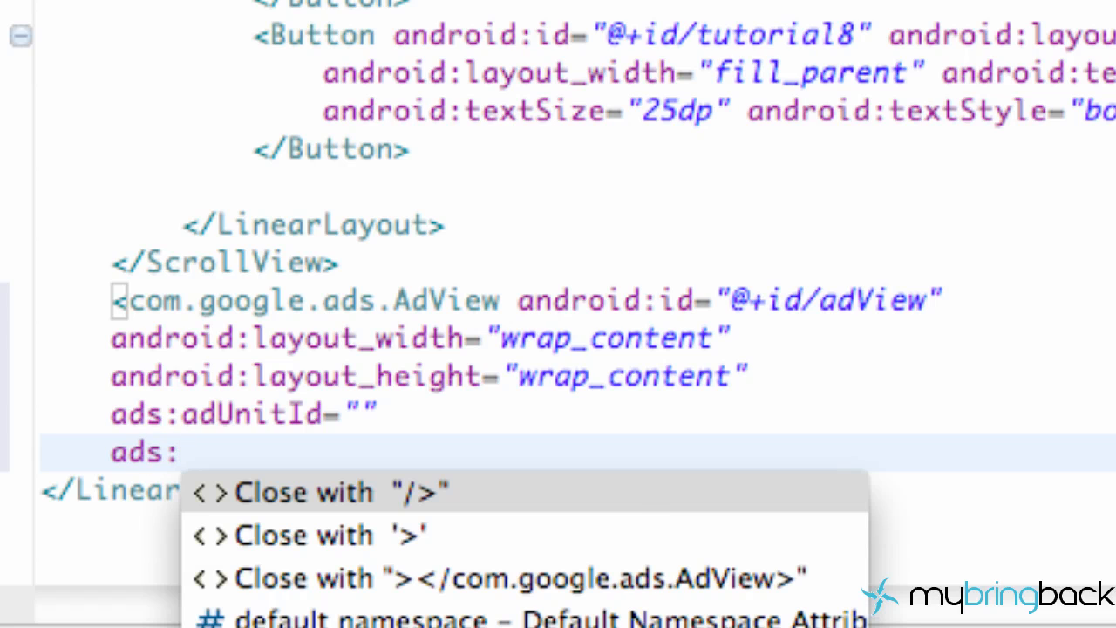
type("load")
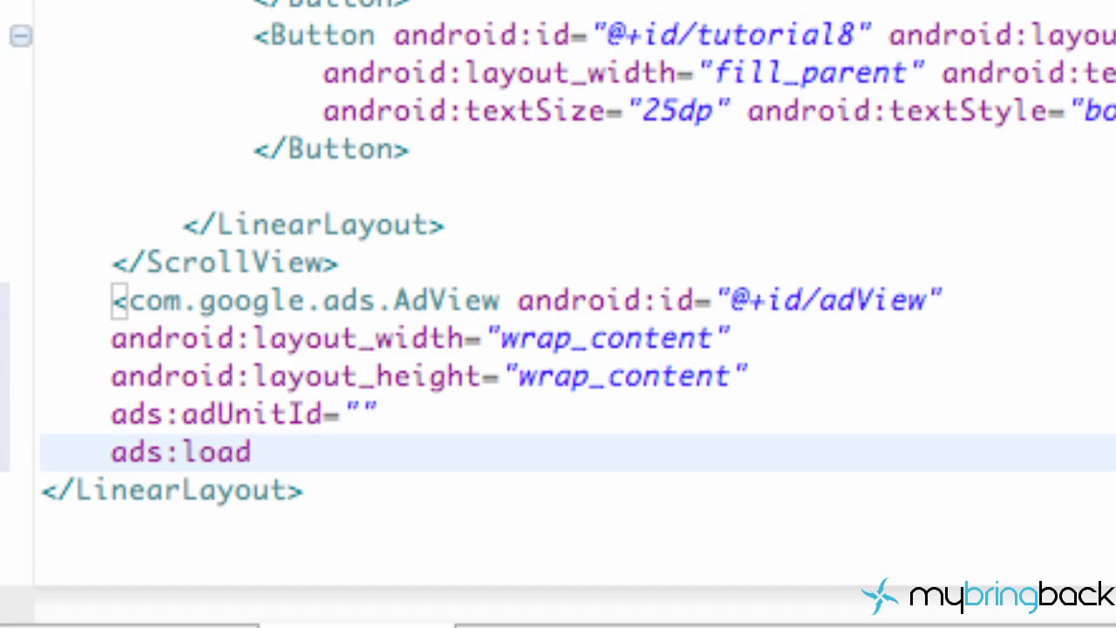
type("Ad")
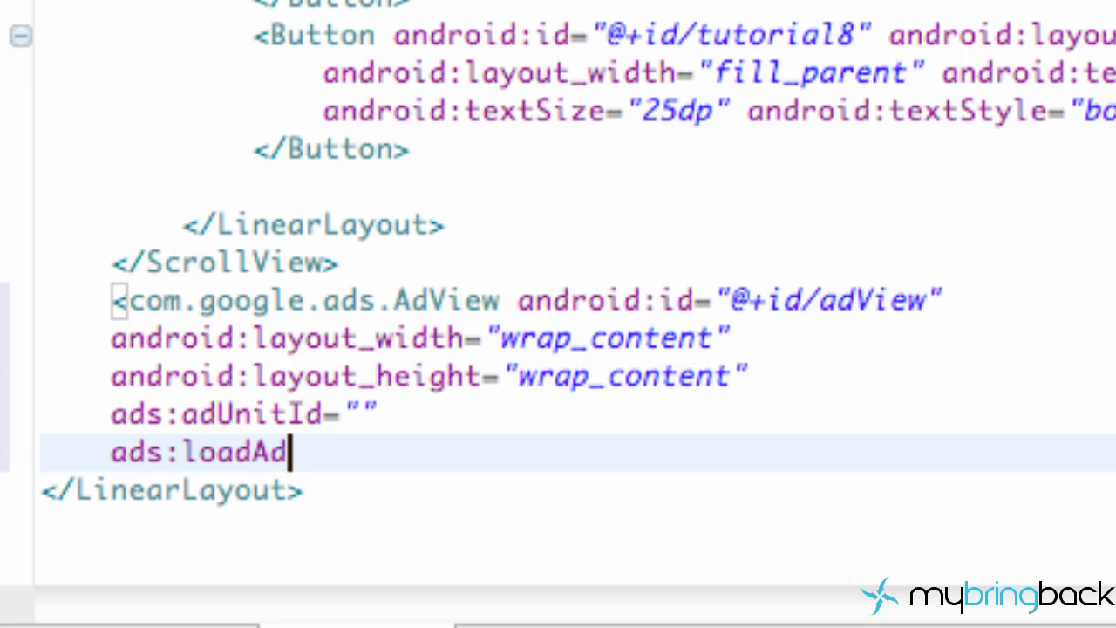
type("OnCre")
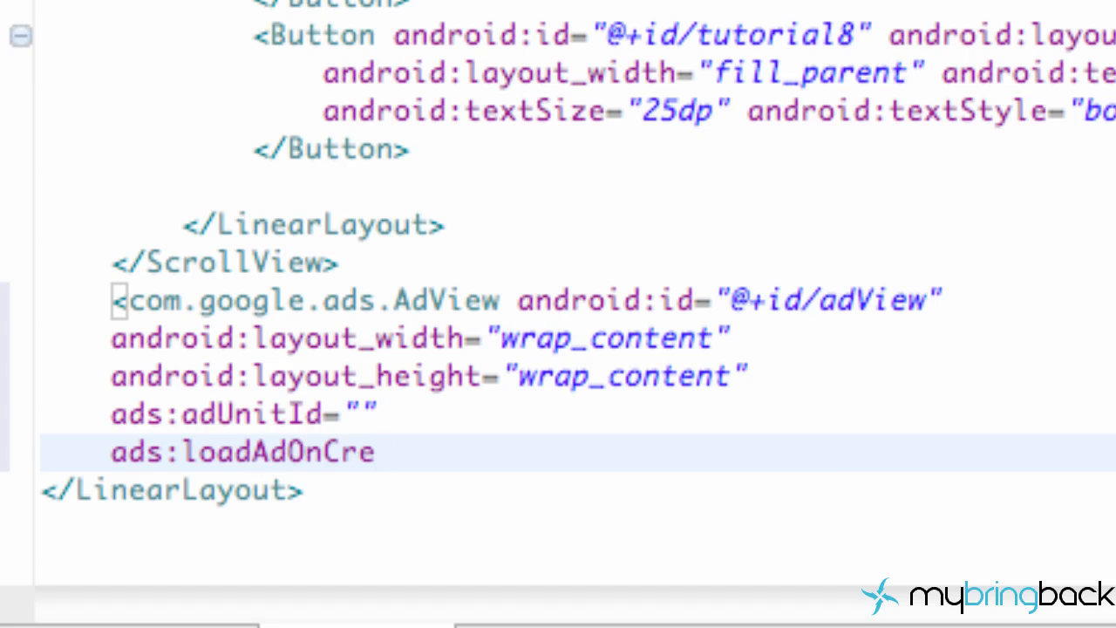
type("ate")
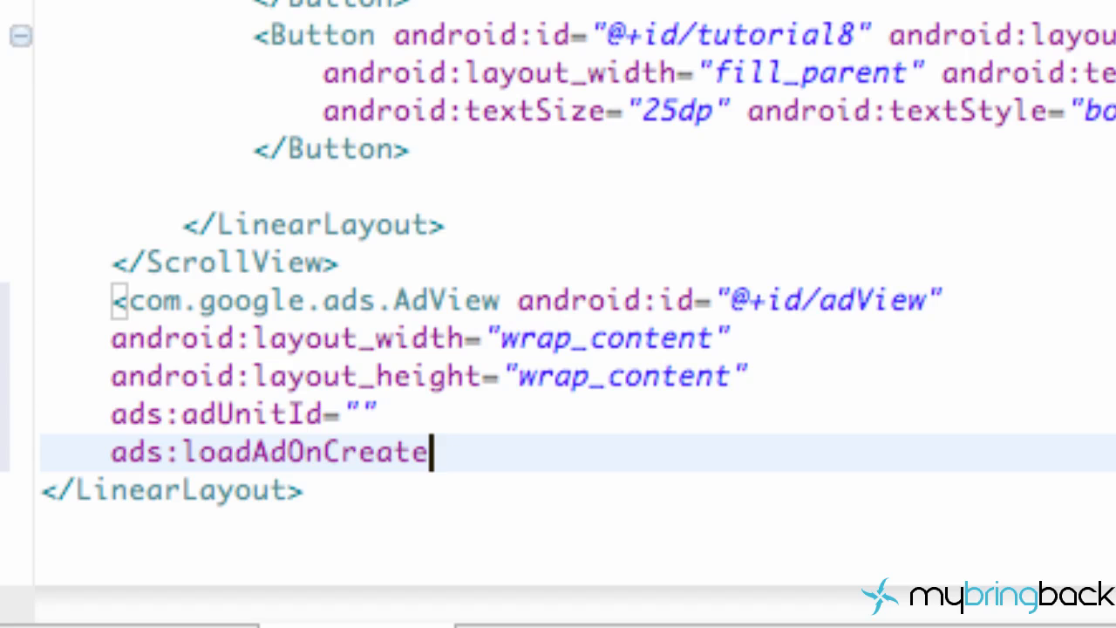
type("=")
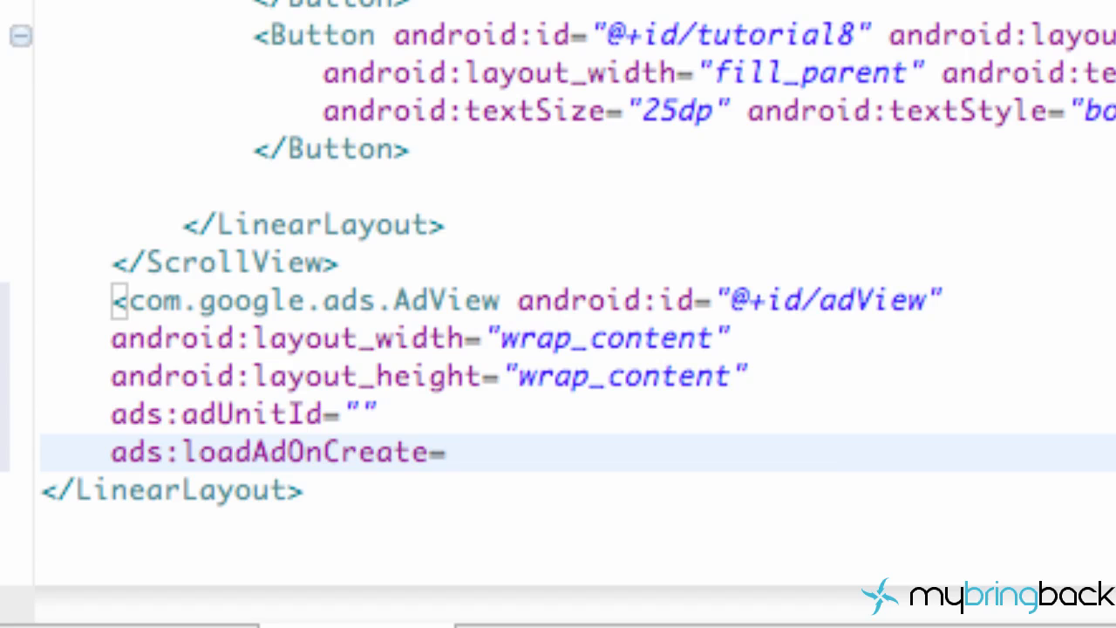
type("\"\"")
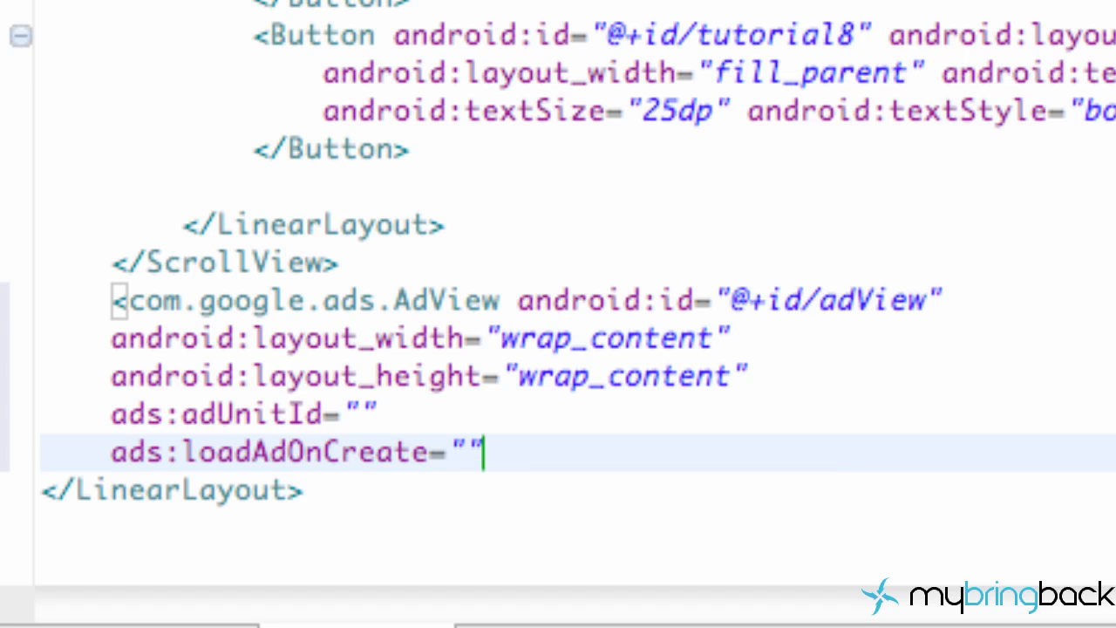
type("true")
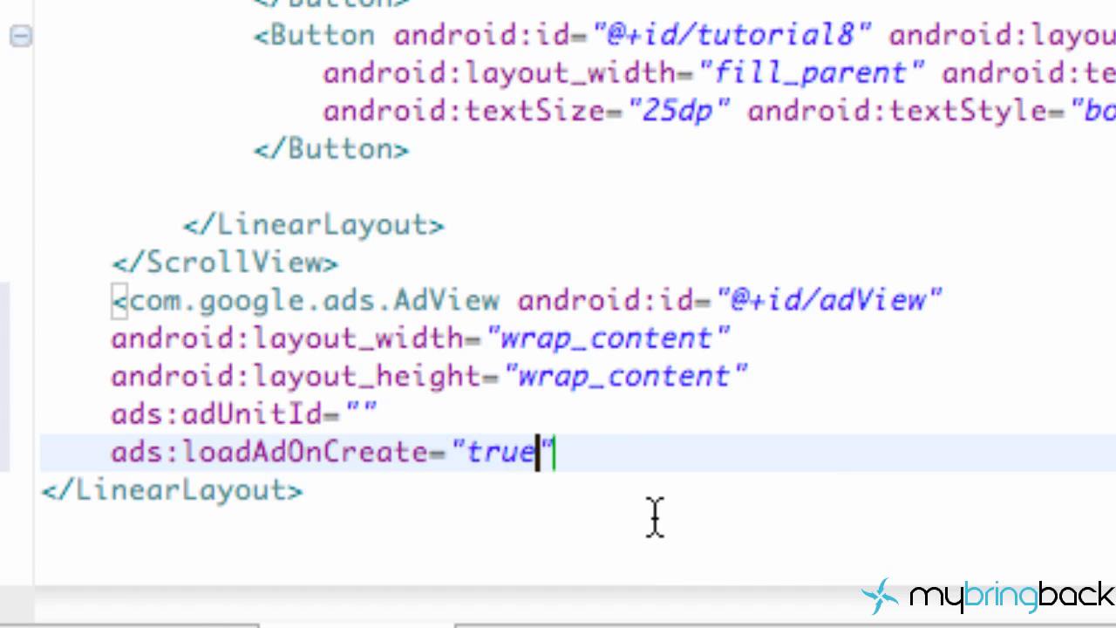
mouse_move(694, 402)
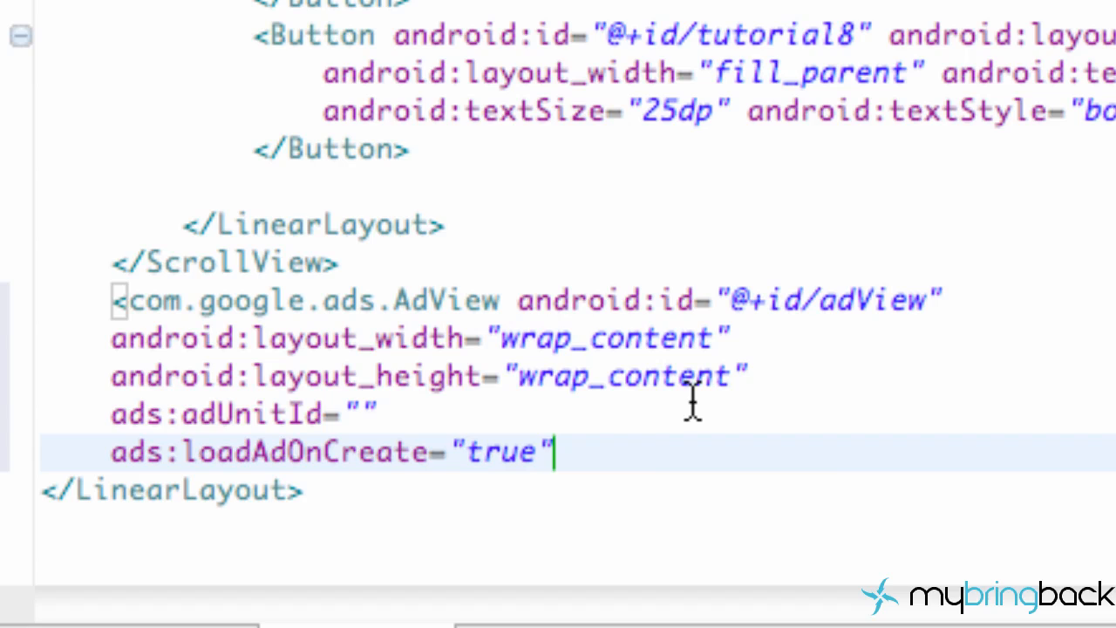
mouse_move(607, 463)
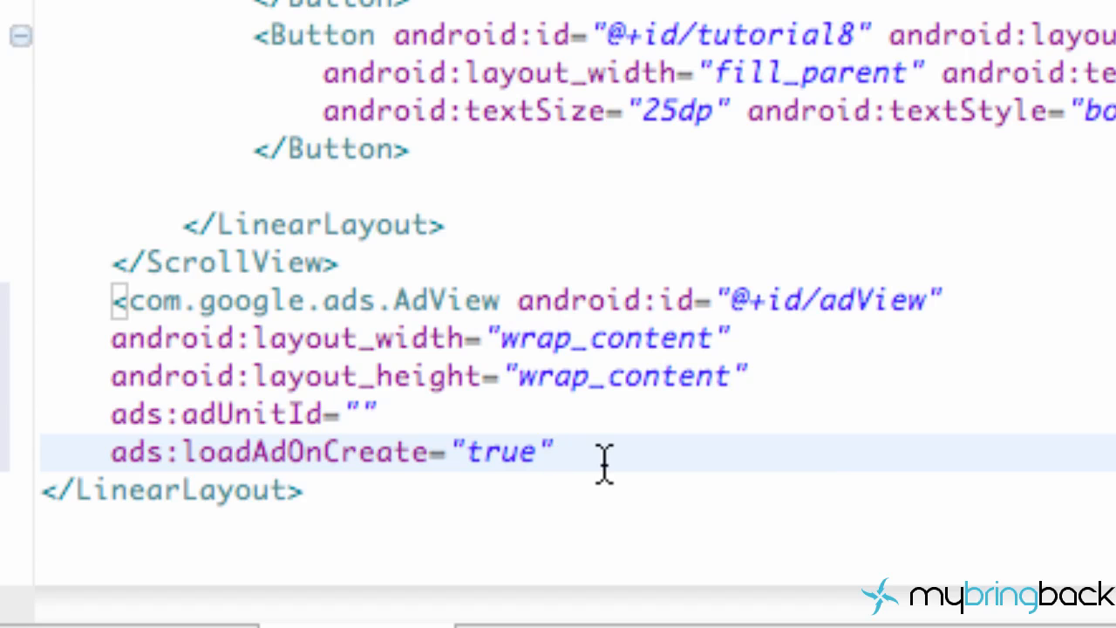
type("/>")
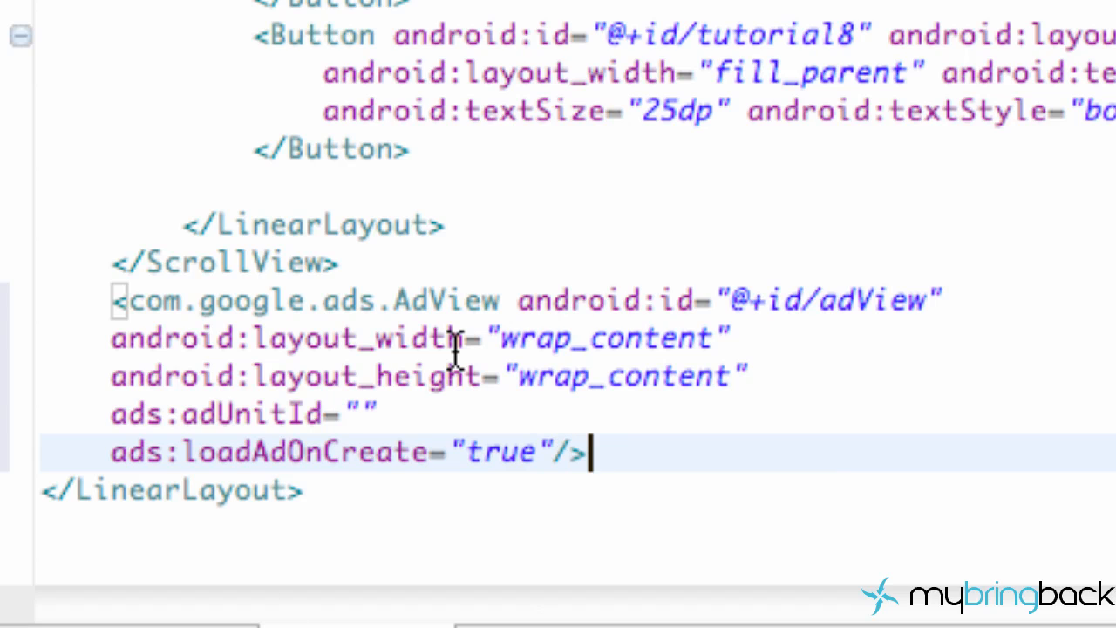
mouse_move(1102, 436)
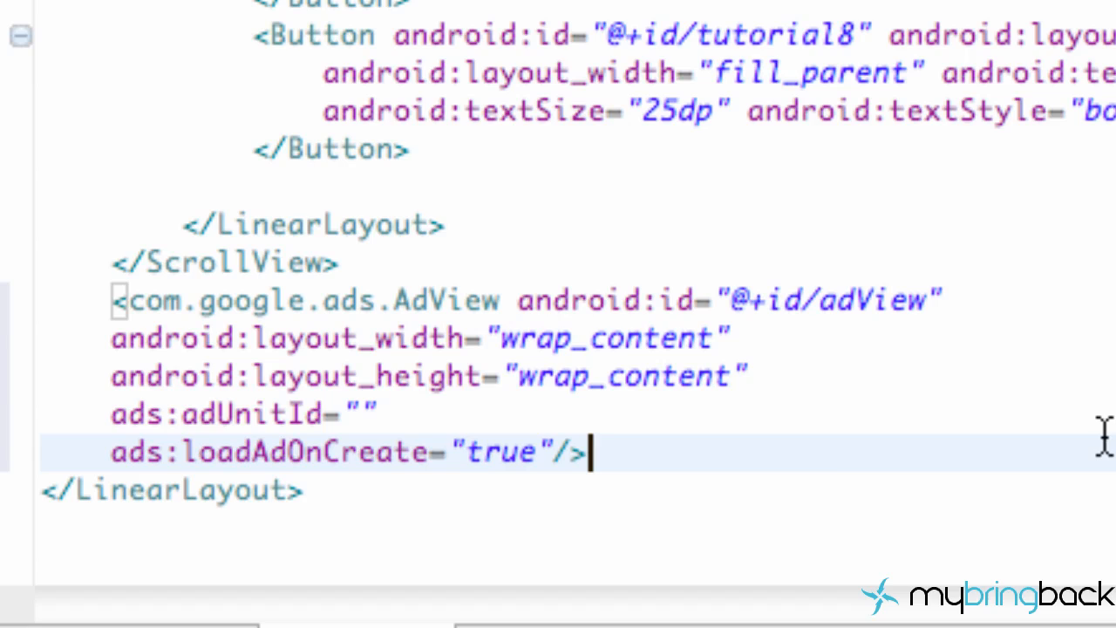
mouse_move(817, 478)
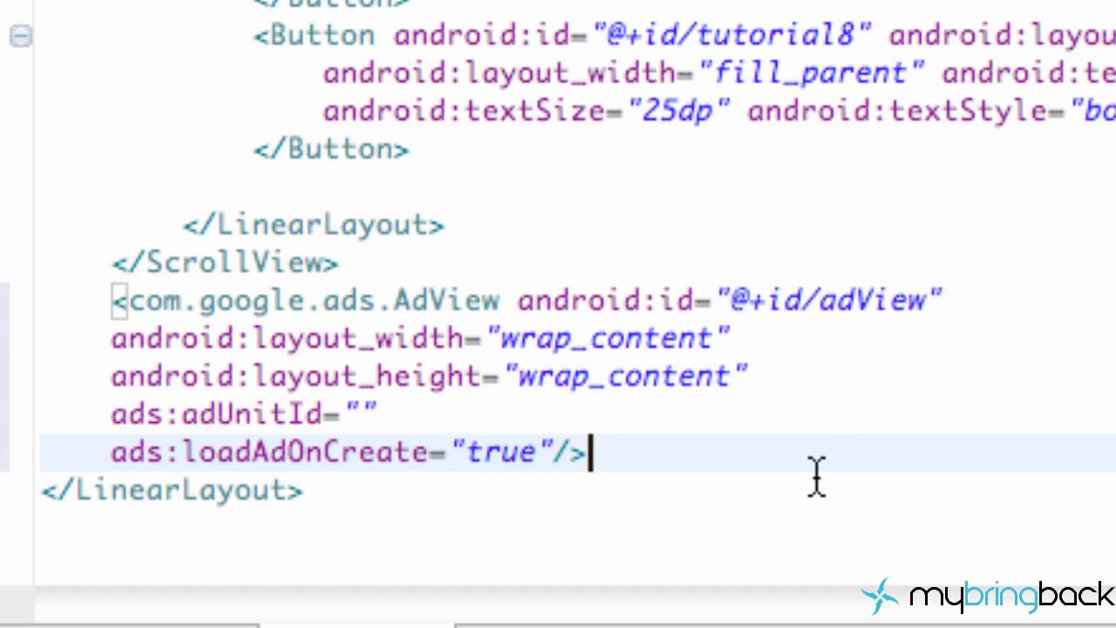